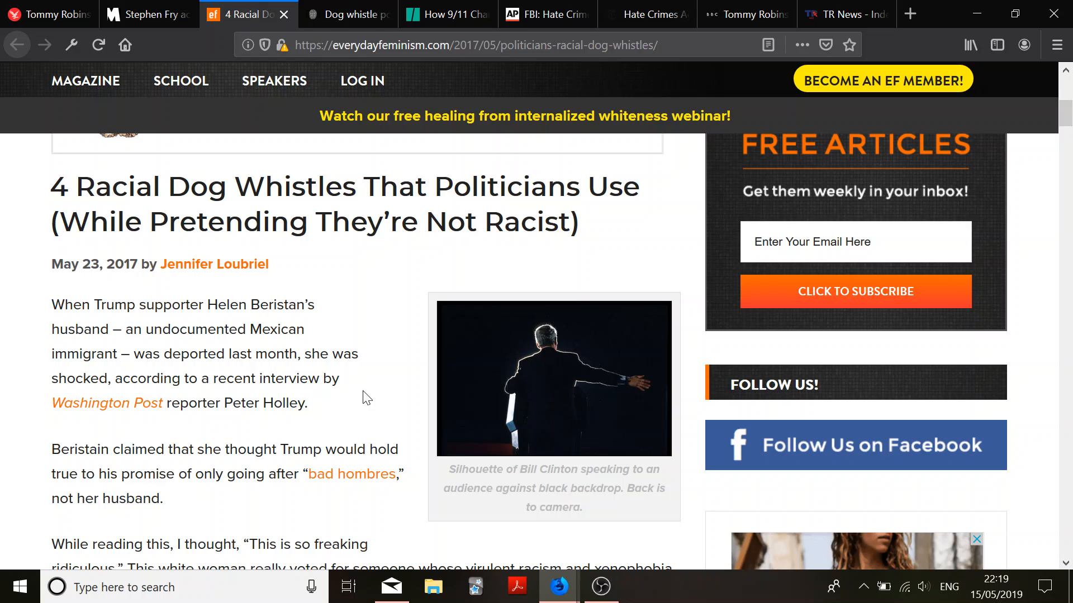
Scroll from the racial dog whistles article title to the explanation of the term's origins
scroll(down, 3)
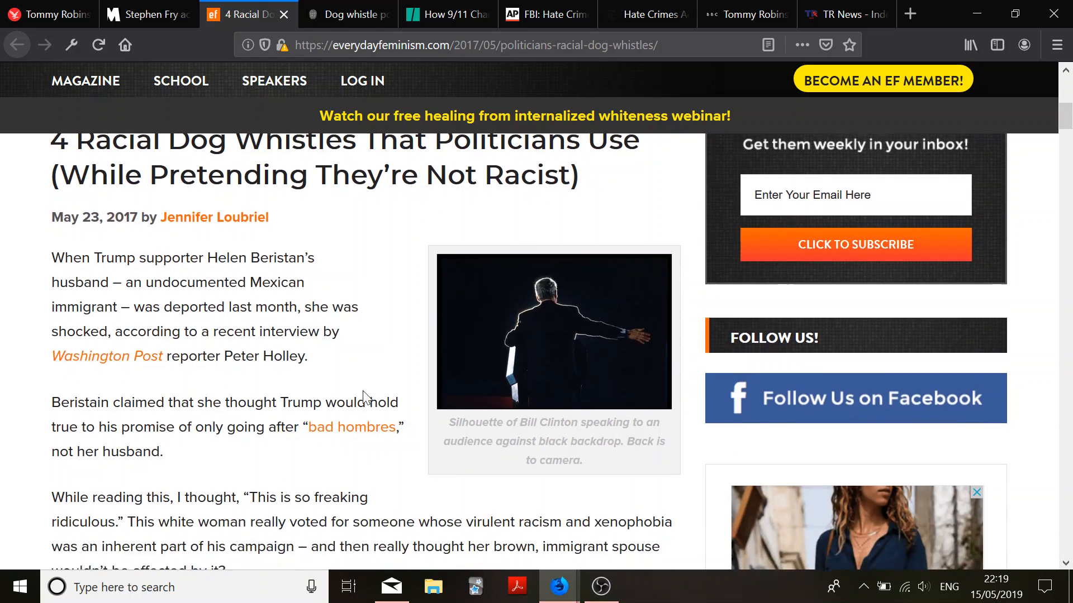
scroll(down, 3)
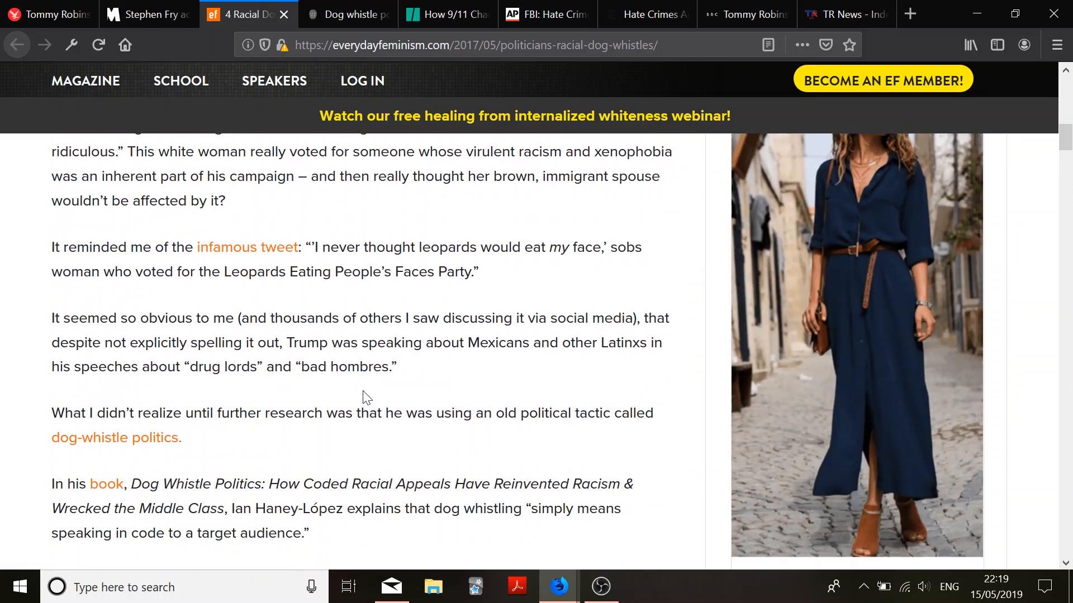
scroll(down, 3)
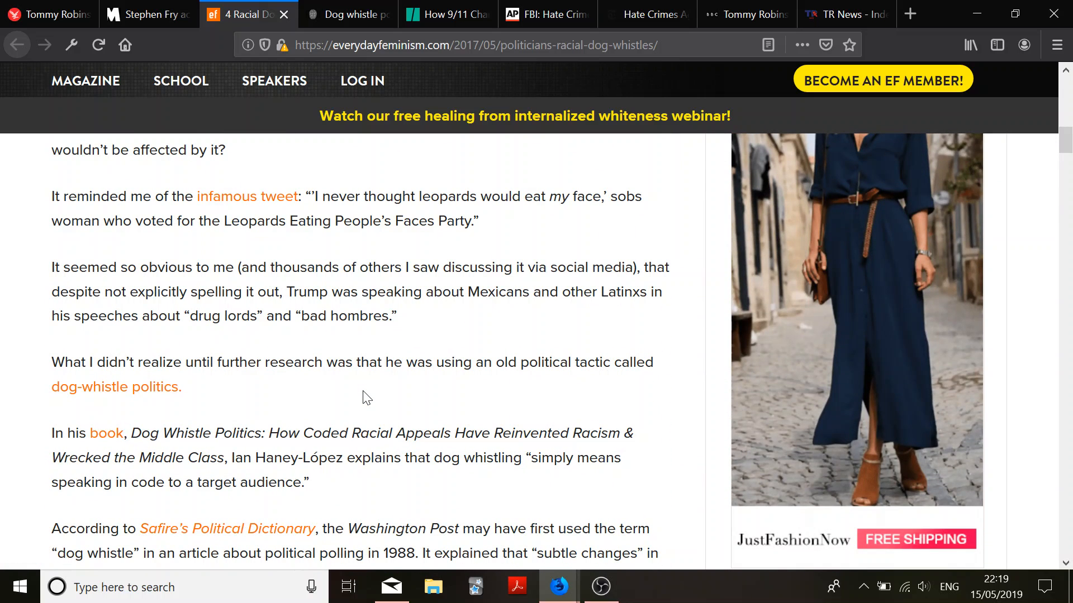
scroll(down, 3)
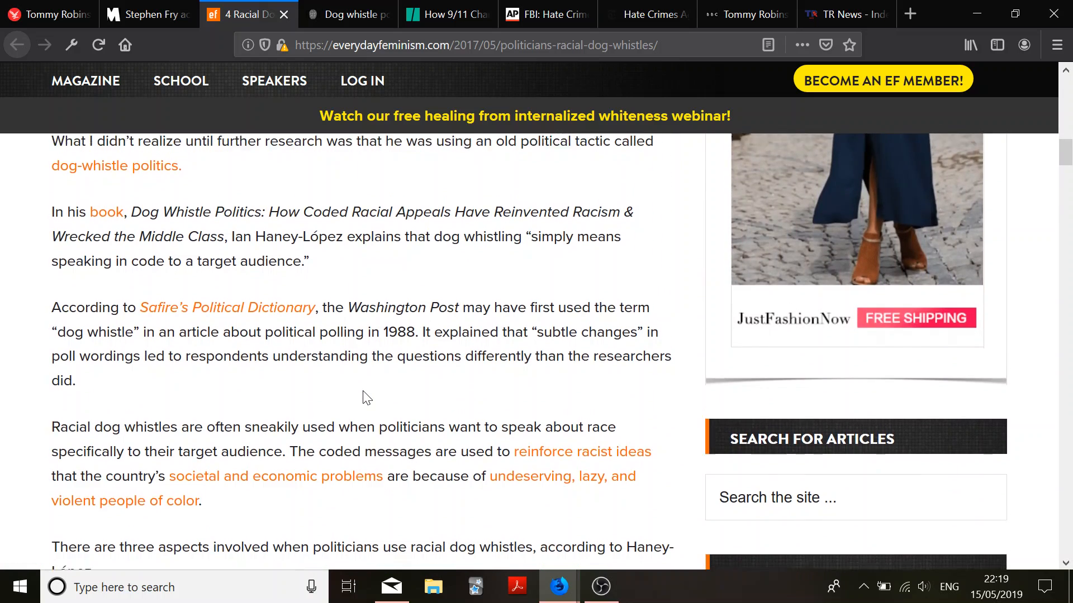
scroll(down, 3)
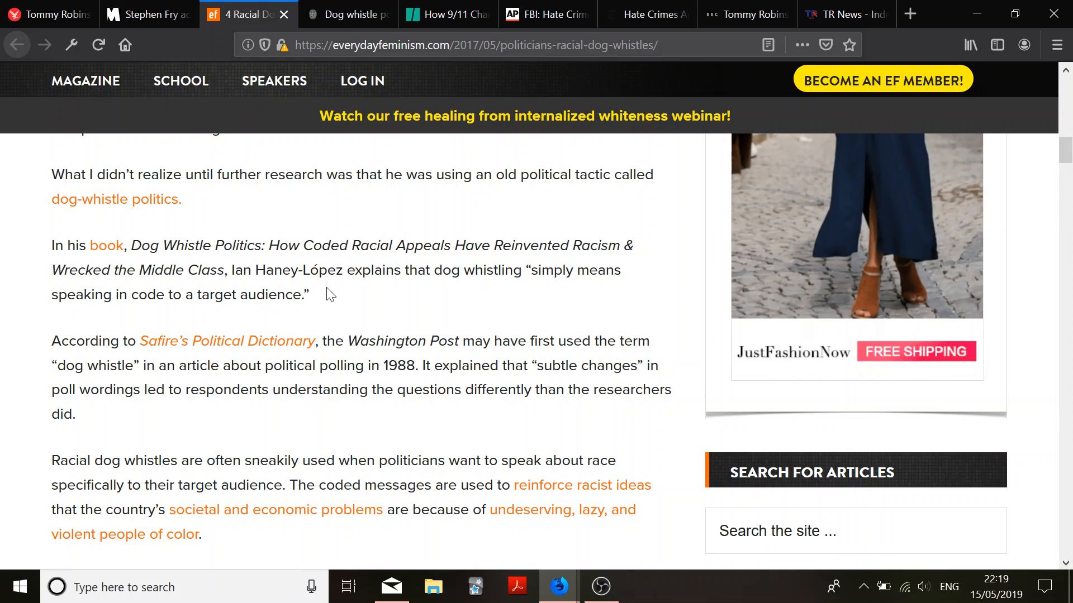
mouse_move(239, 312)
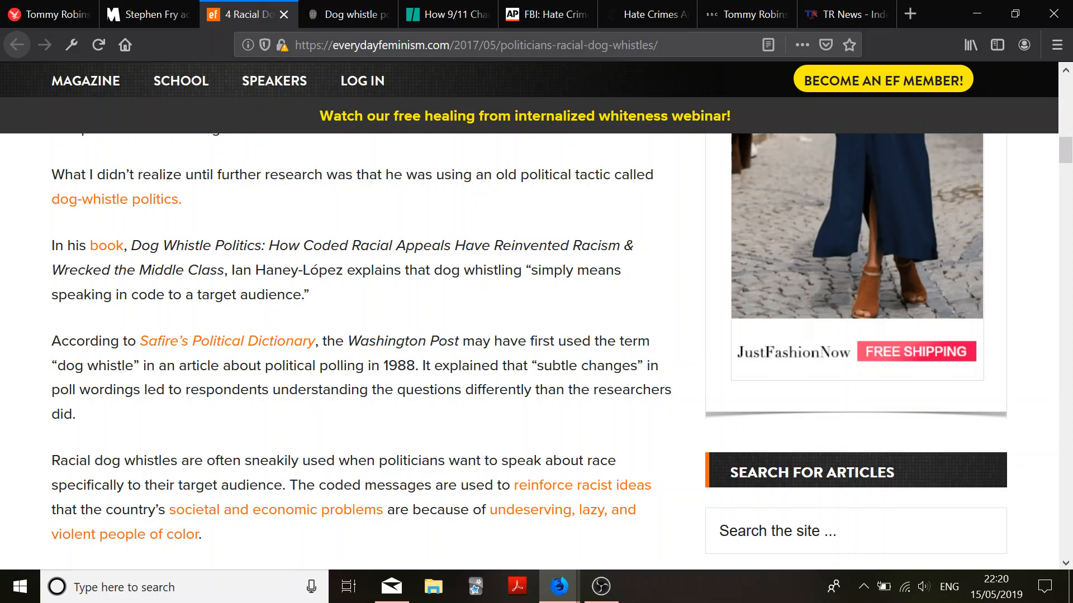
Scroll past the three-aspects paragraph until the '1. Law and Order' heading appears
scroll(down, 3)
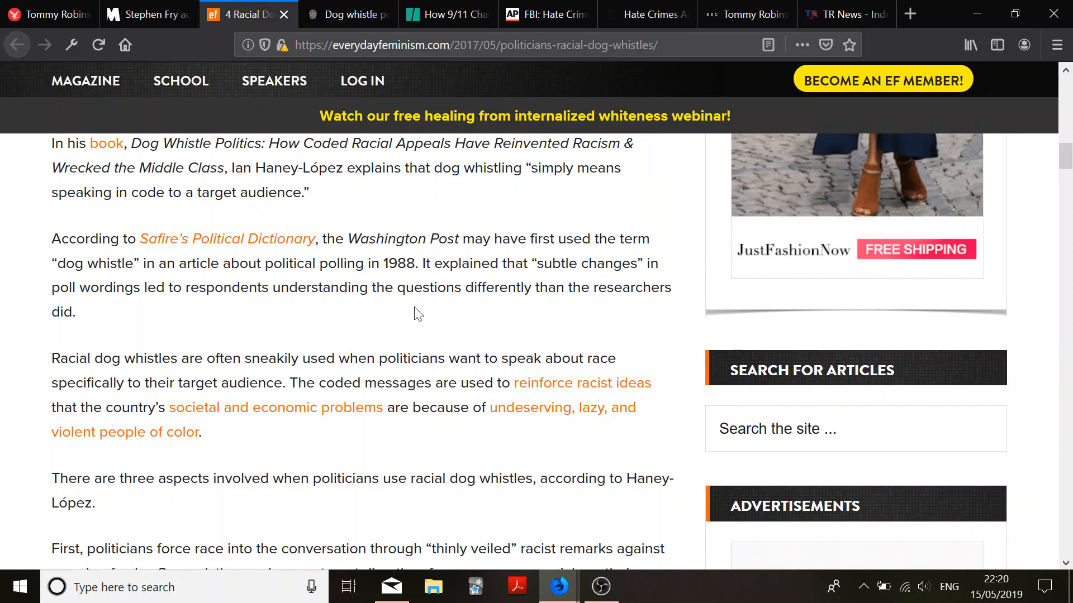
scroll(down, 3)
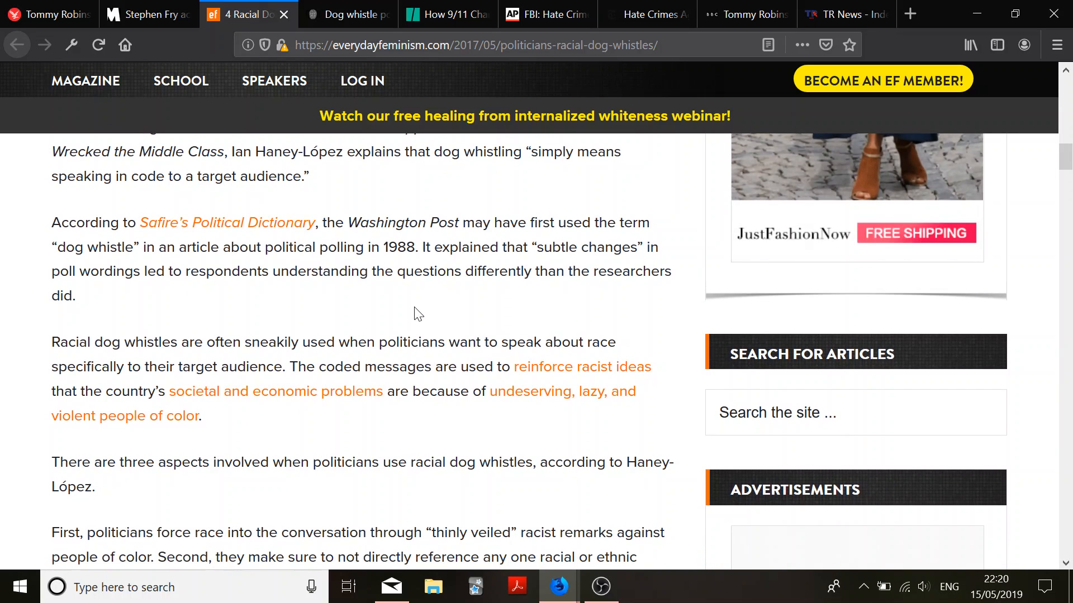
scroll(down, 3)
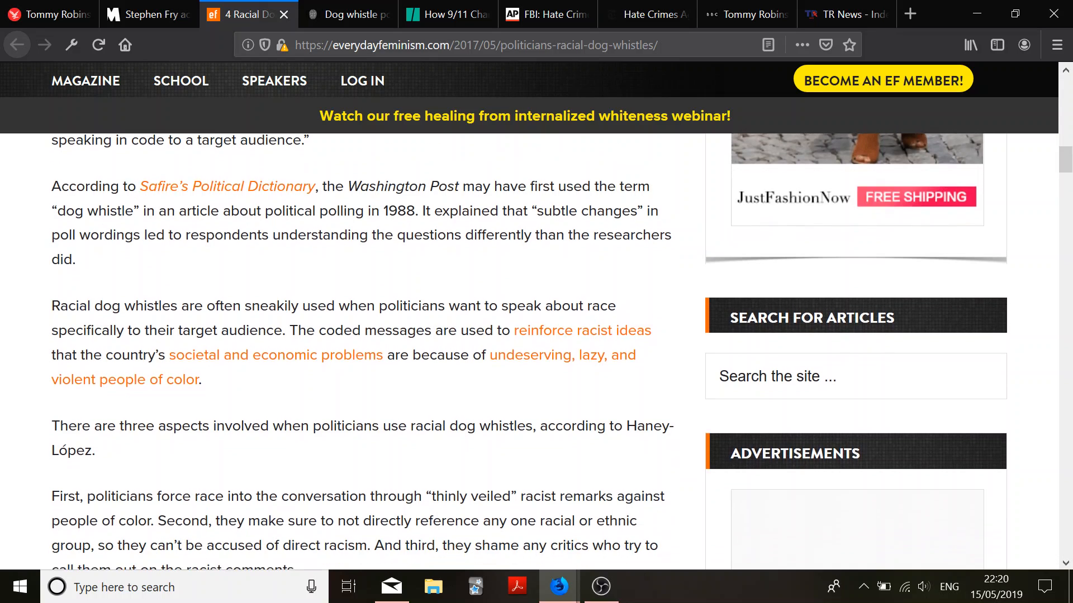
scroll(down, 3)
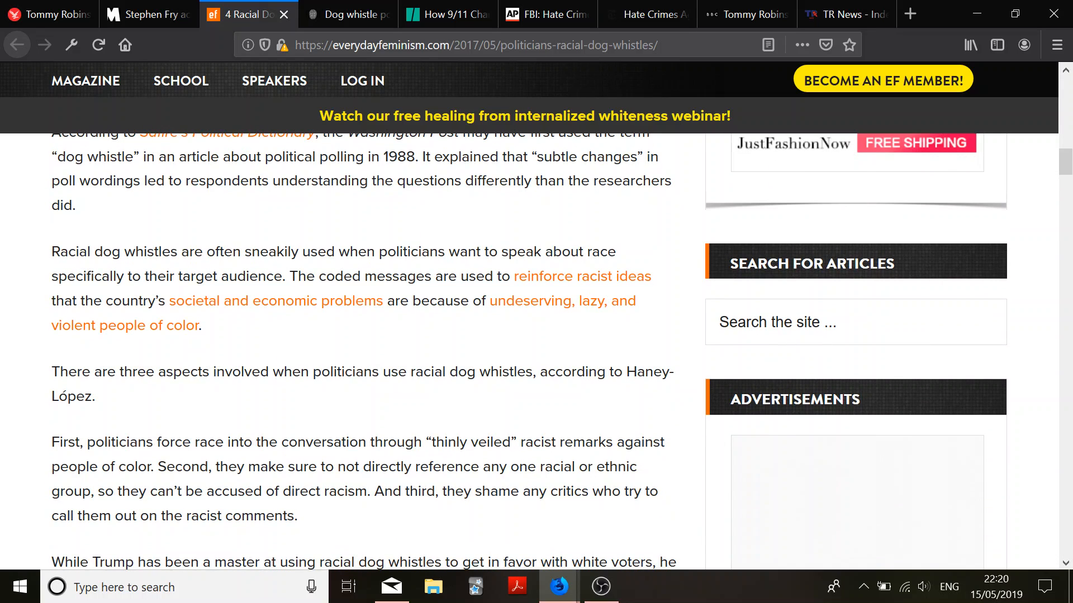
scroll(down, 3)
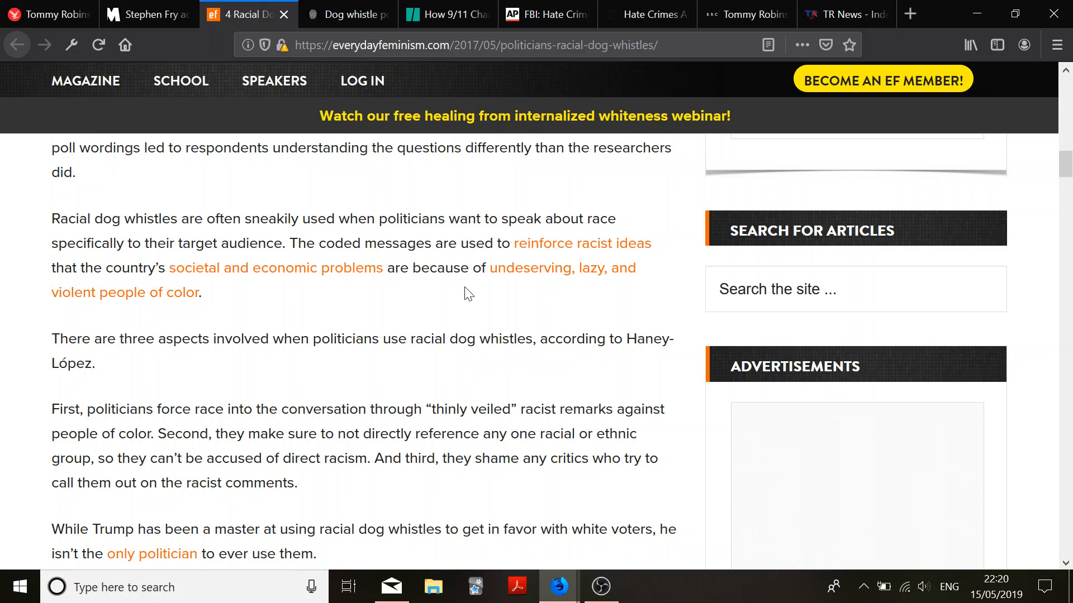
scroll(down, 3)
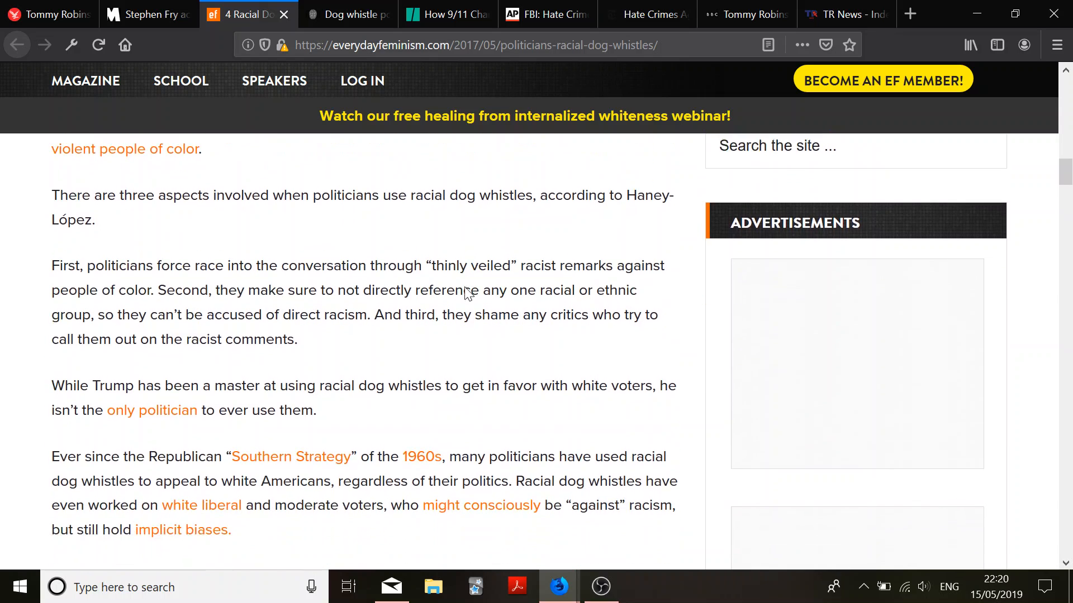
scroll(down, 3)
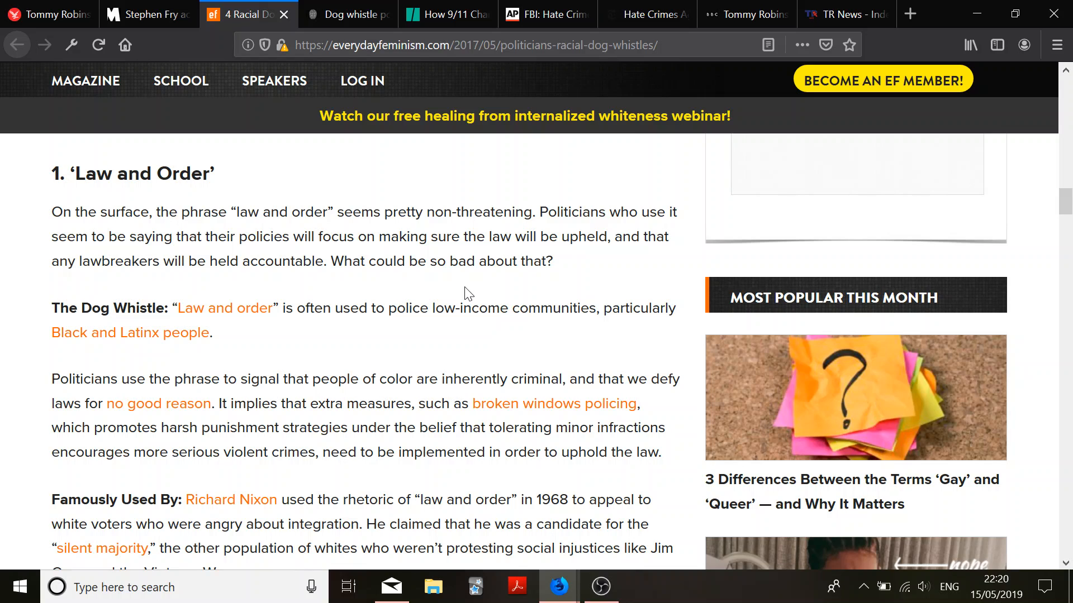
mouse_move(412, 329)
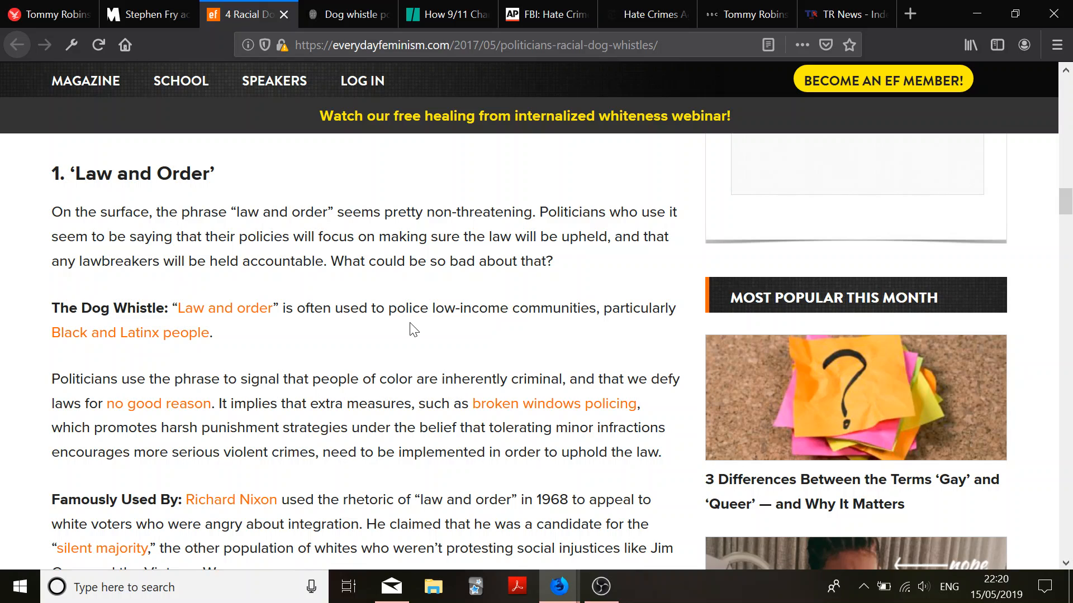
mouse_move(380, 338)
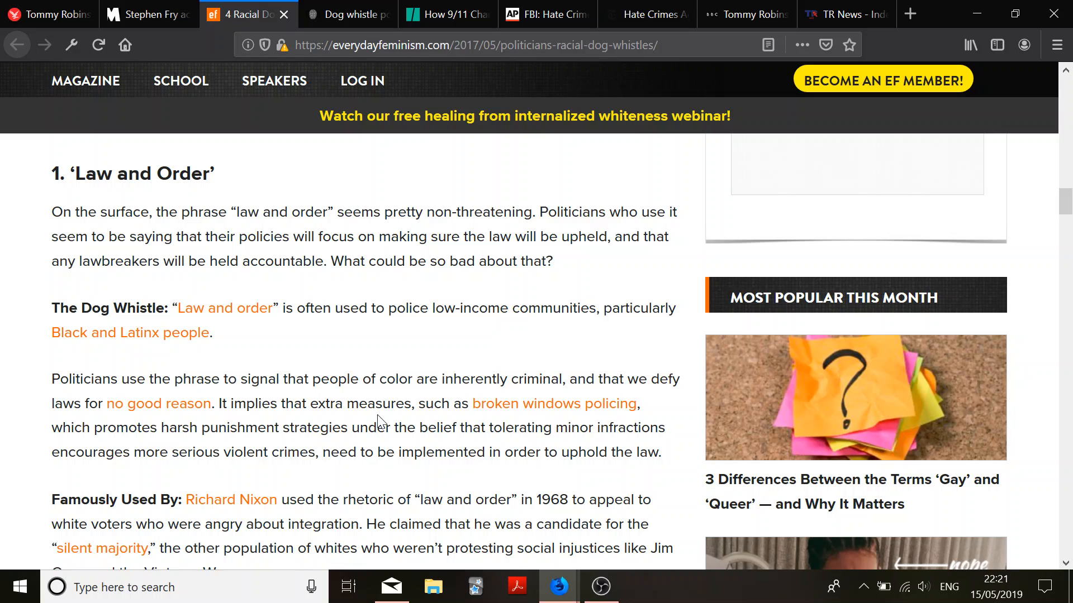
Scroll into the 'Law and Order' entry and its Nixon example
scroll(down, 3)
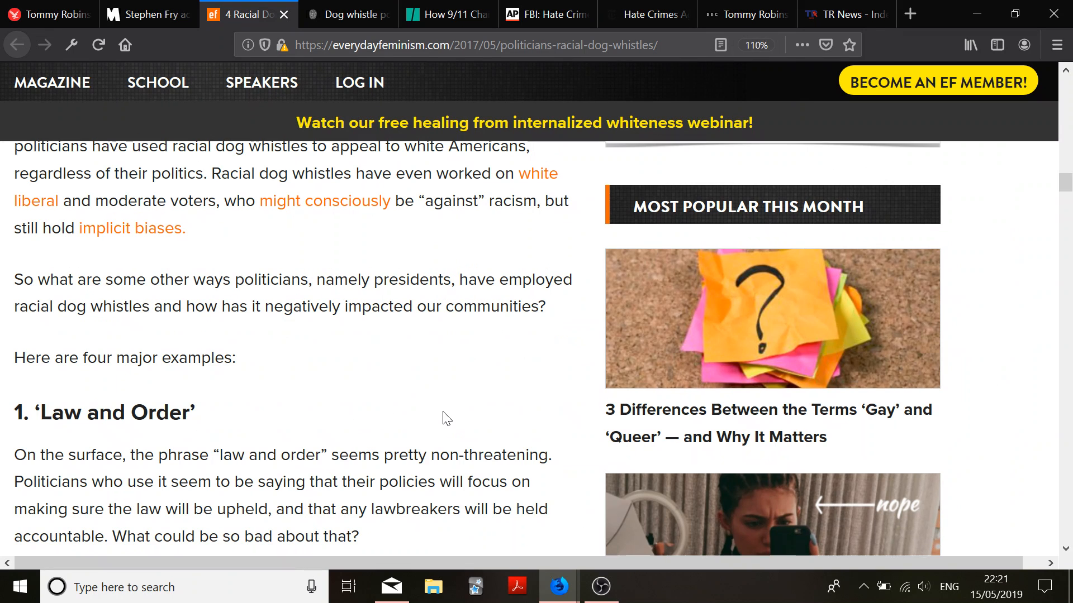
Scroll through the rest of 'Law and Order' to the '2. The Welfare Queen' heading
scroll(down, 3)
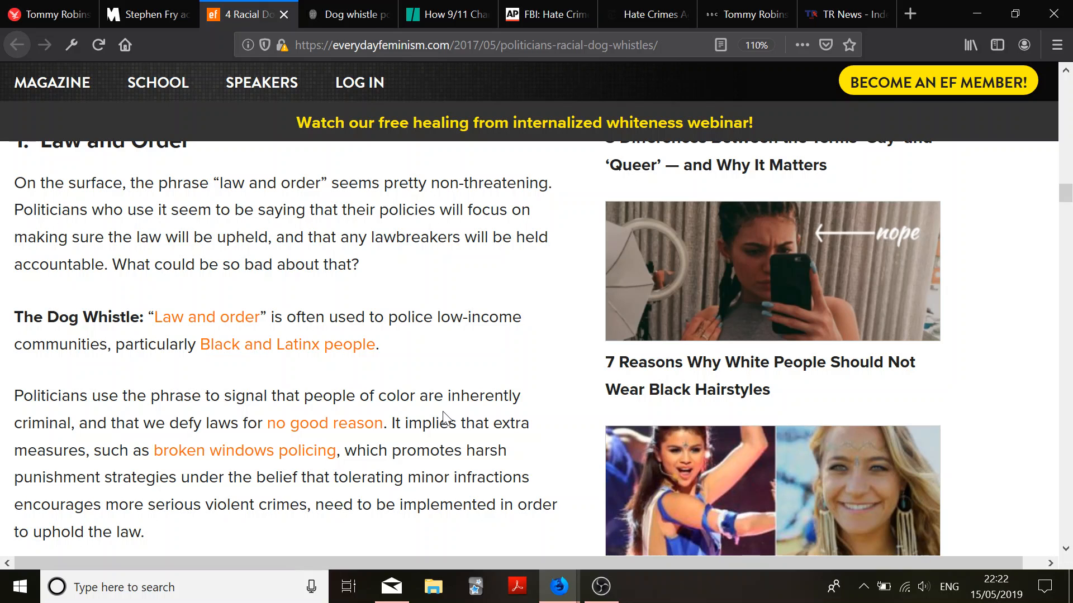
scroll(down, 3)
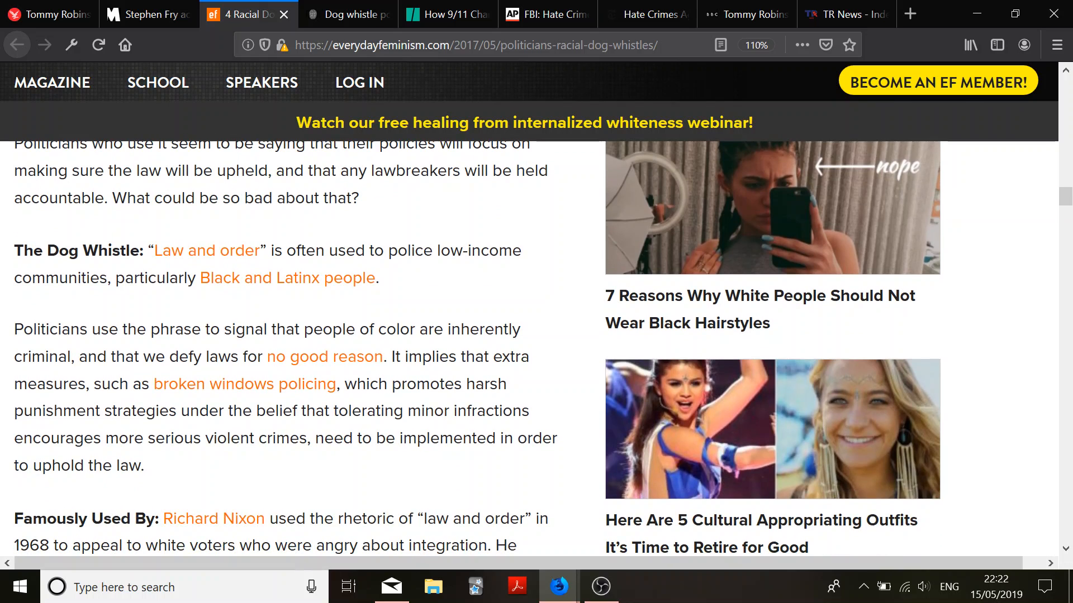
scroll(down, 3)
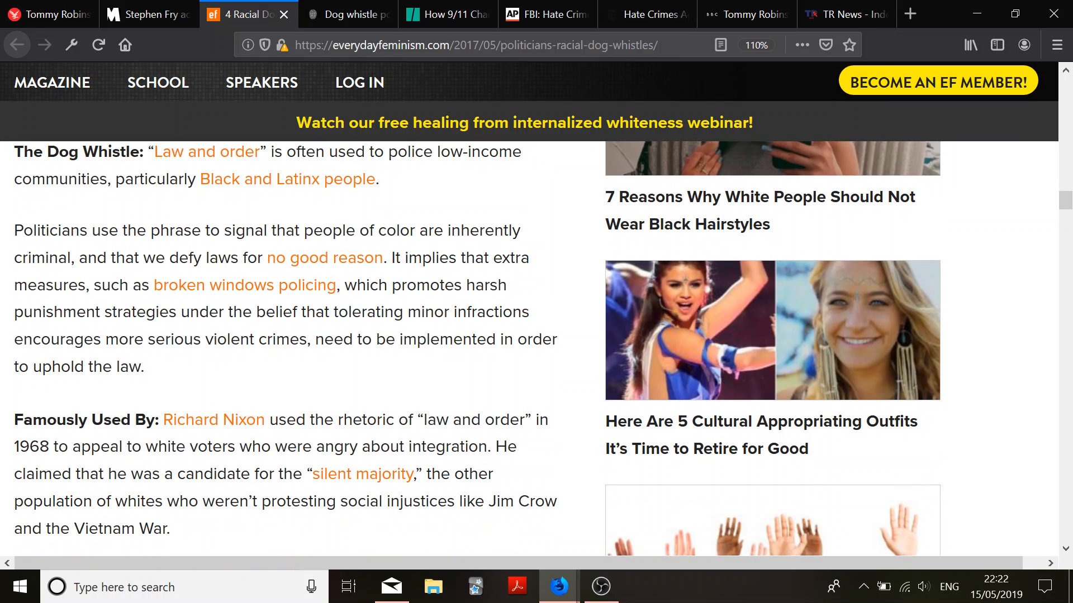
scroll(down, 3)
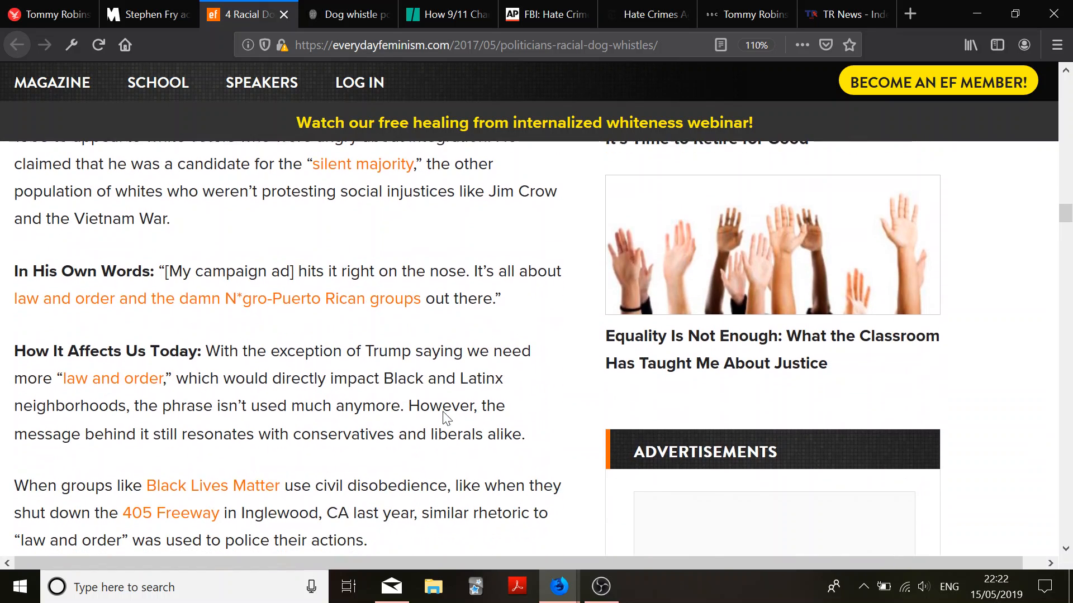
scroll(down, 3)
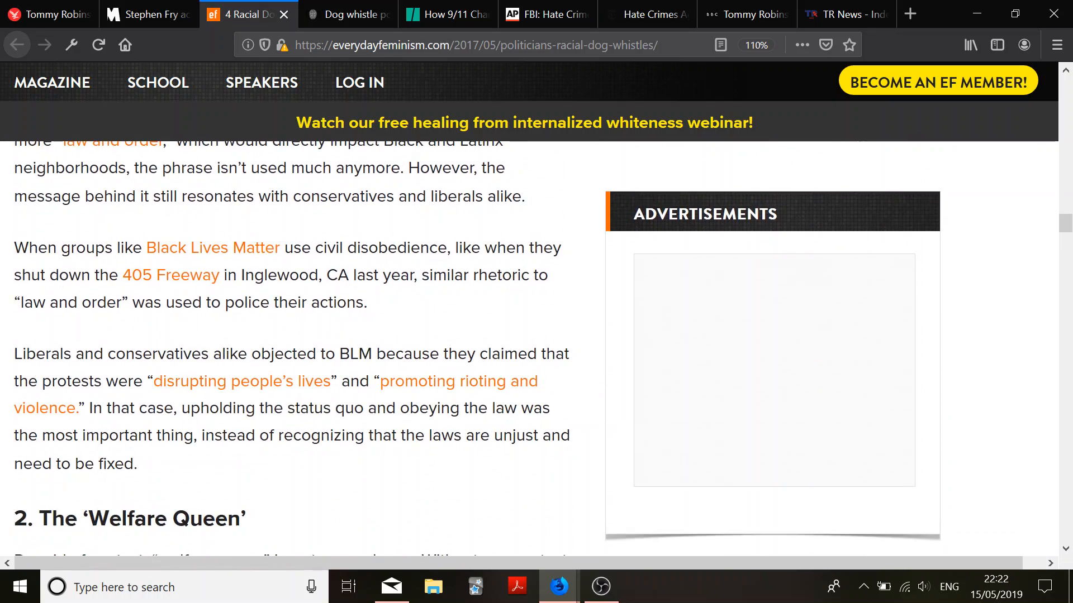
scroll(down, 3)
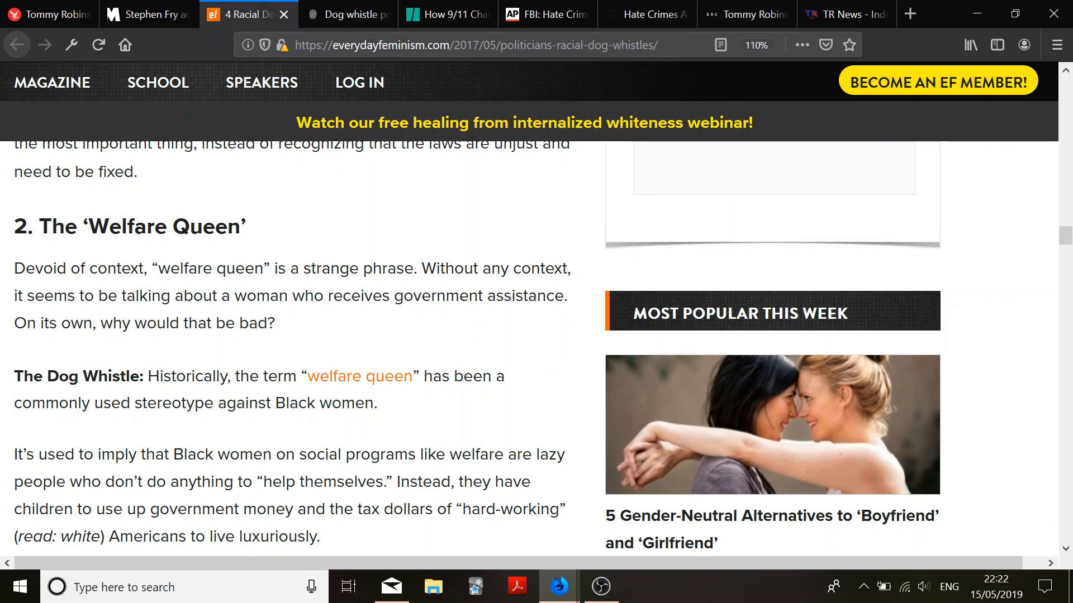
Read the Reagan 'welfare queen' example and its effects, past the membership banner, to the Census Bureau paragraph
scroll(down, 3)
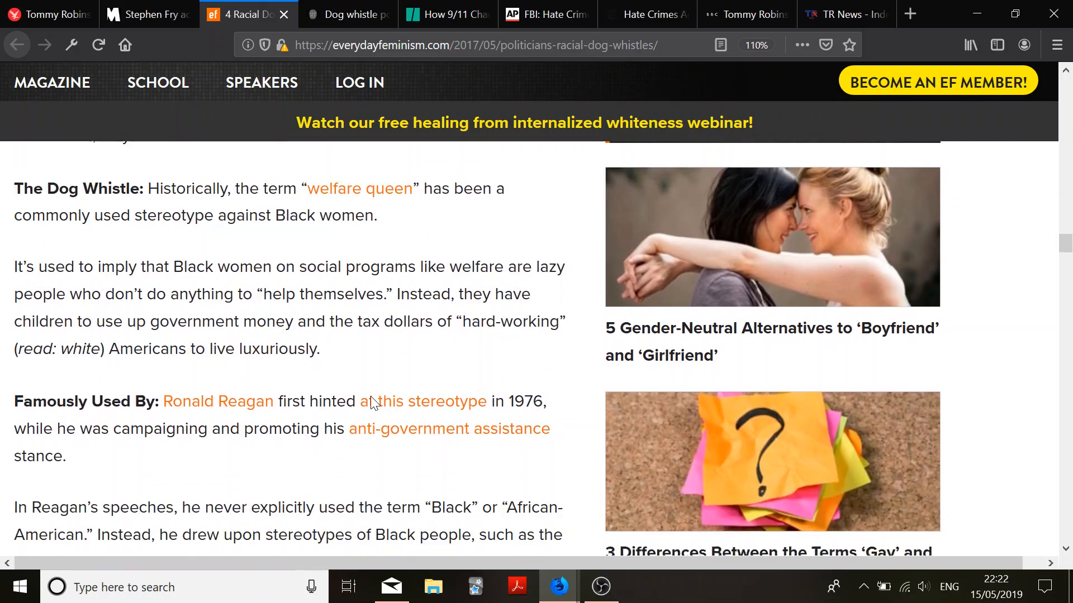
scroll(down, 3)
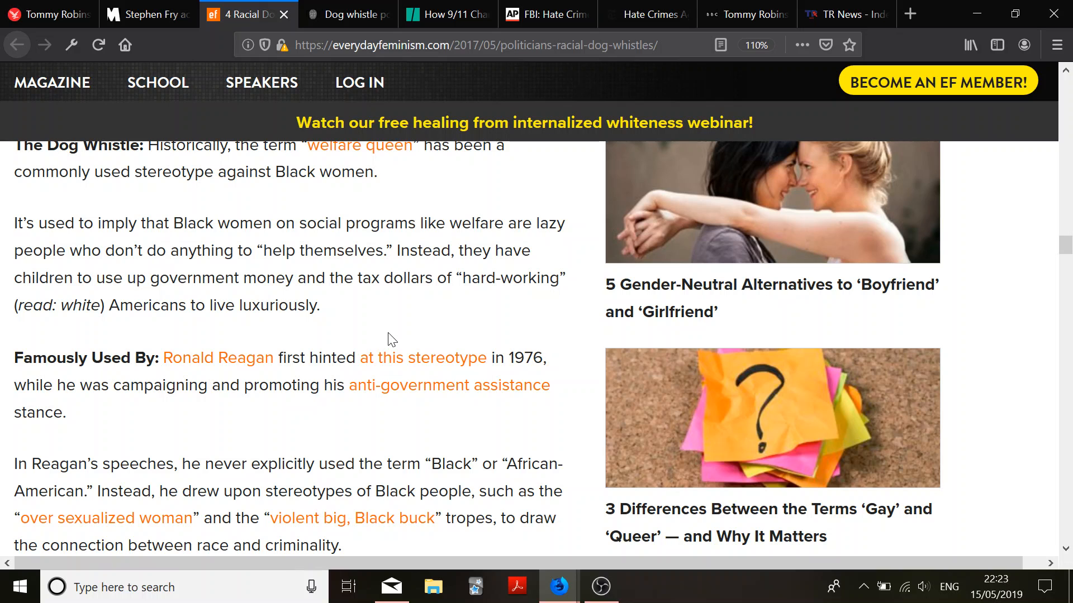
scroll(down, 3)
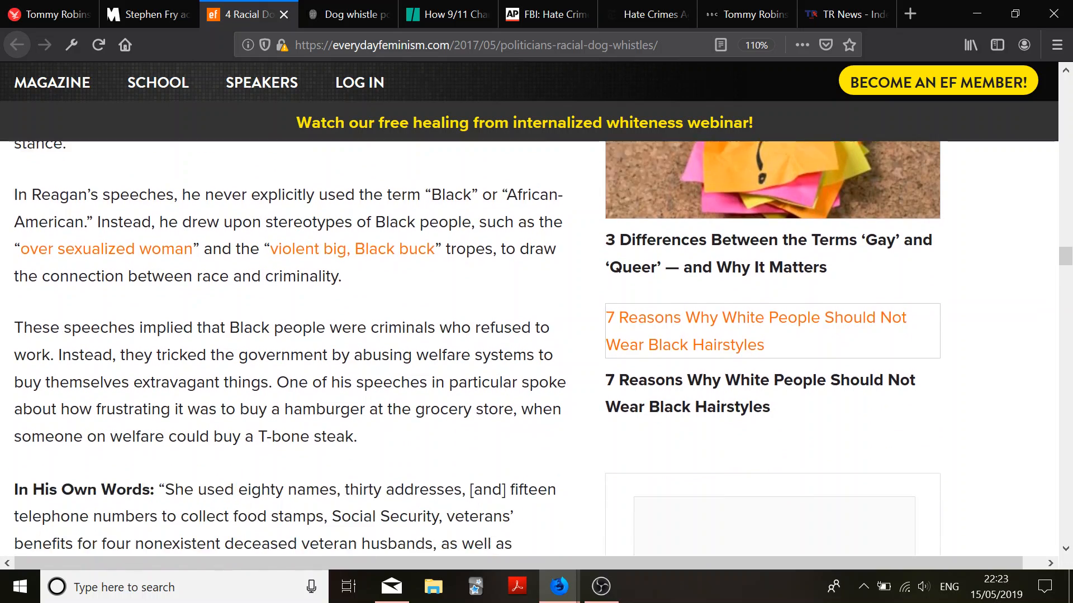
scroll(down, 3)
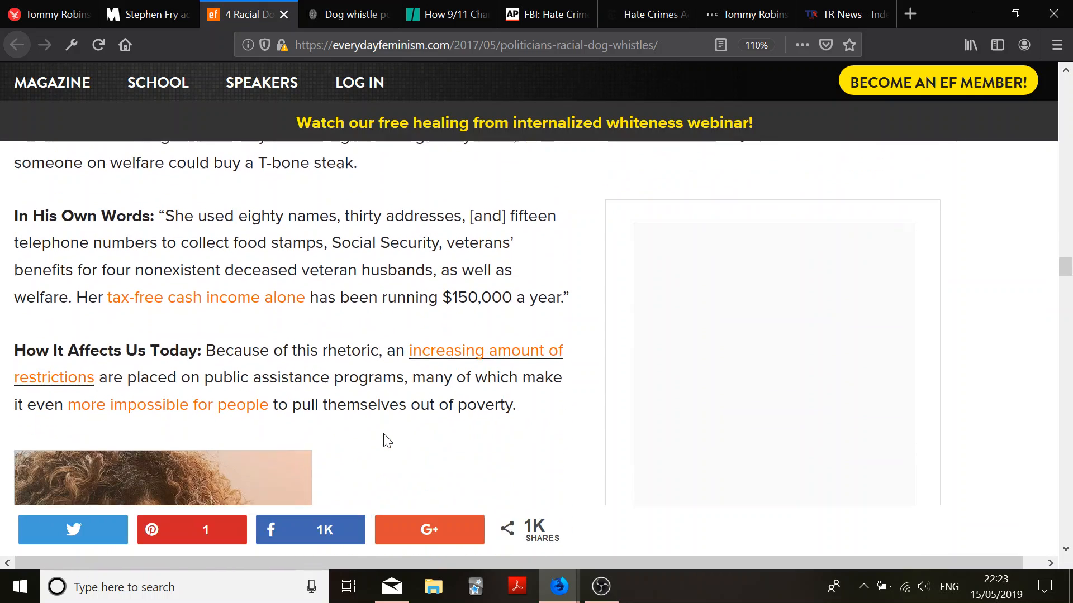
scroll(down, 3)
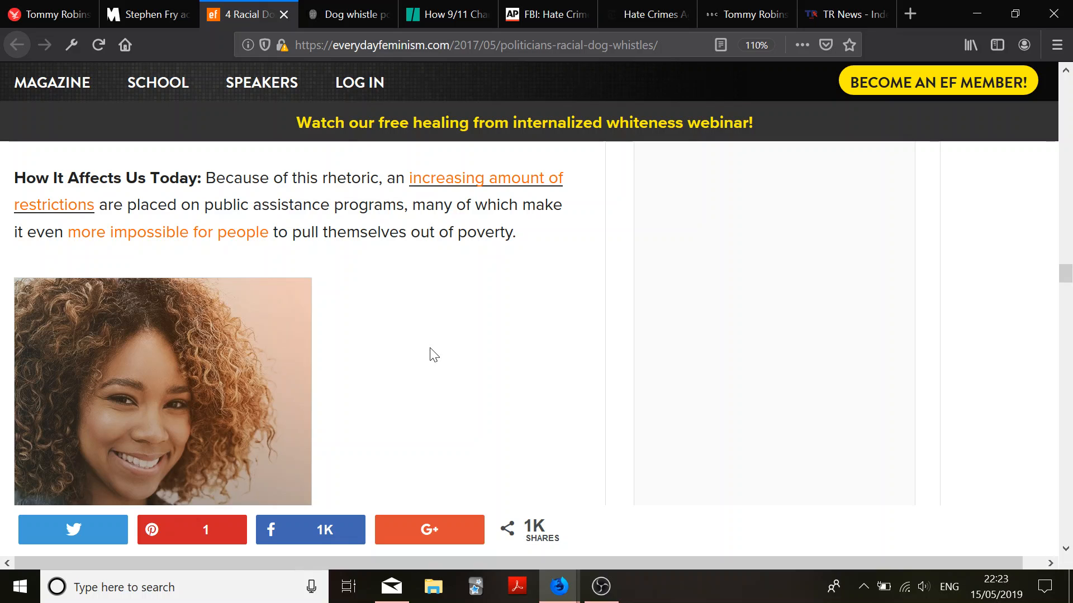
scroll(down, 3)
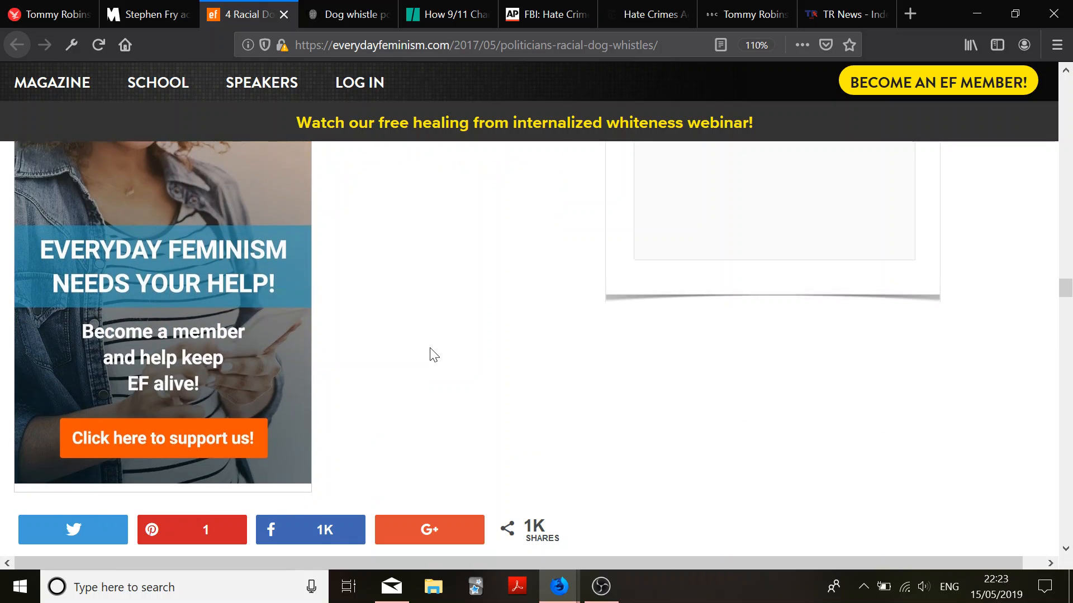
scroll(down, 3)
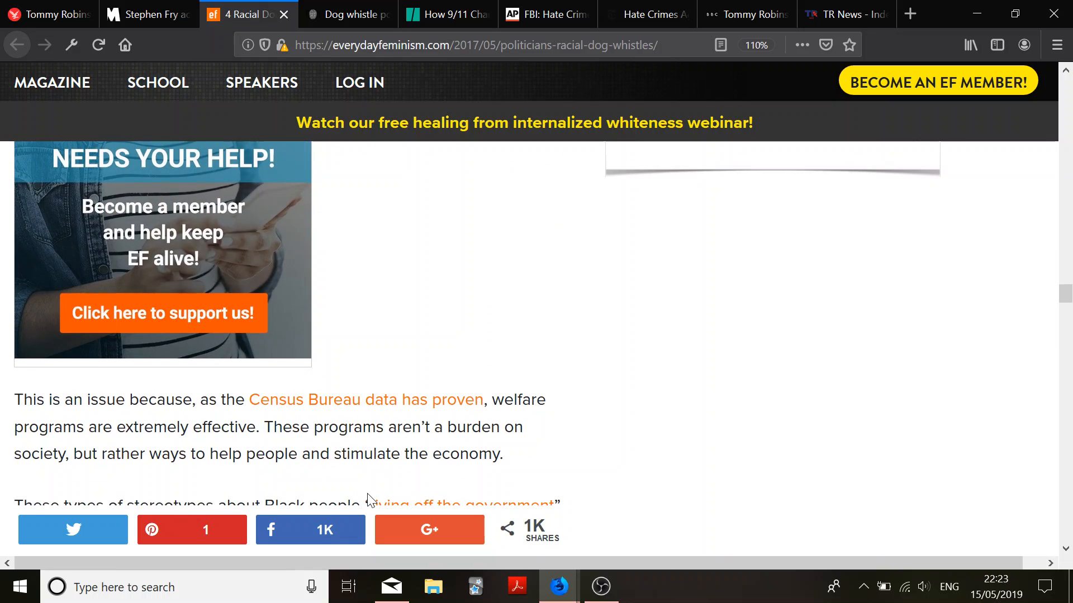
mouse_move(605, 460)
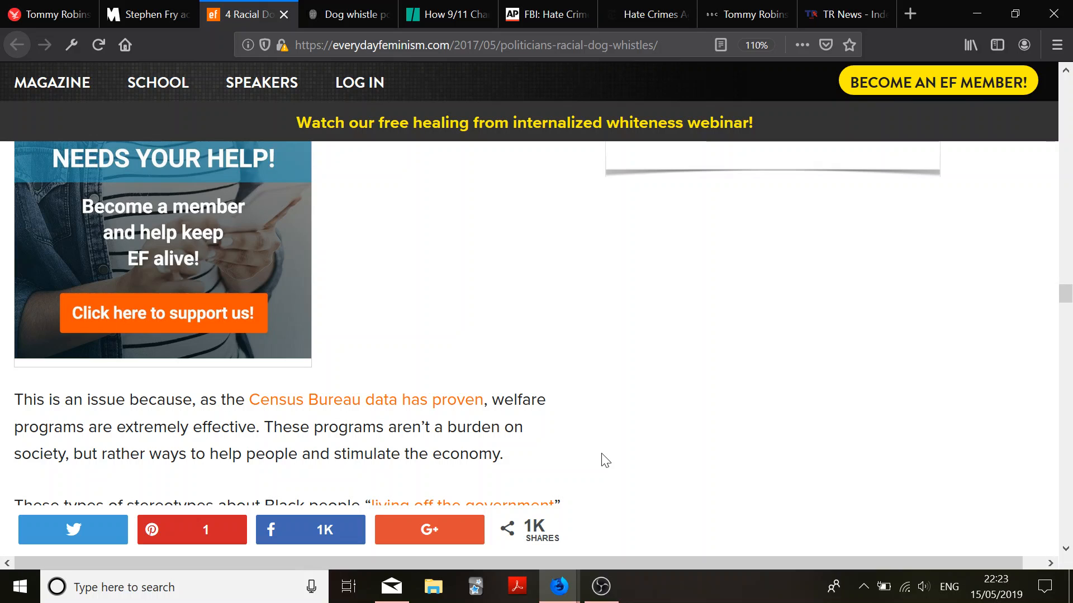
Scroll past the Rick Santorum and Gene Alday quotes to the '3. Tough on Crime' heading
scroll(down, 3)
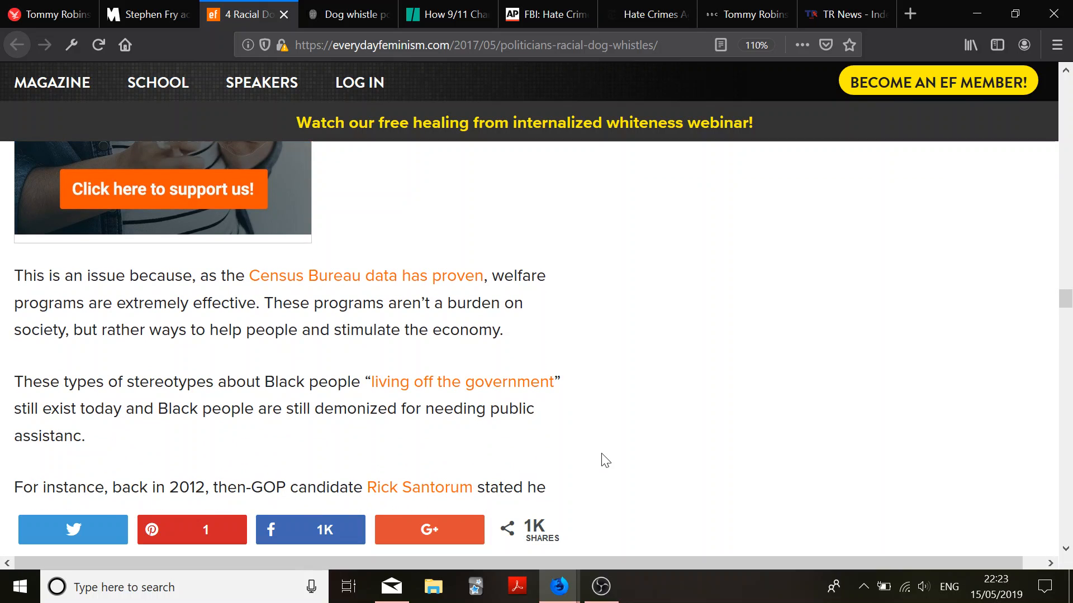
scroll(down, 3)
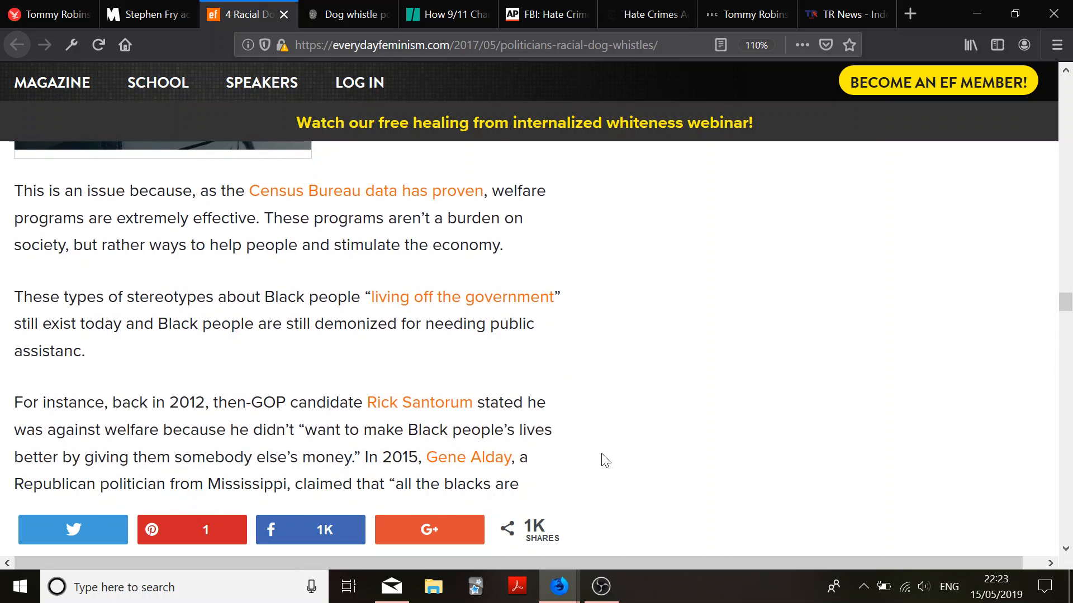
scroll(down, 3)
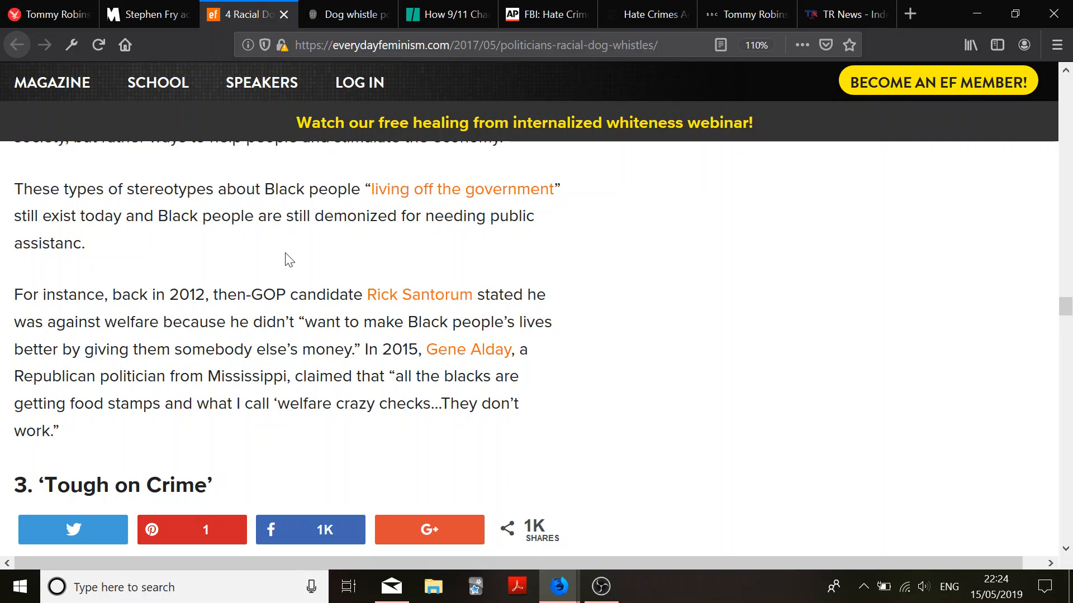
scroll(down, 3)
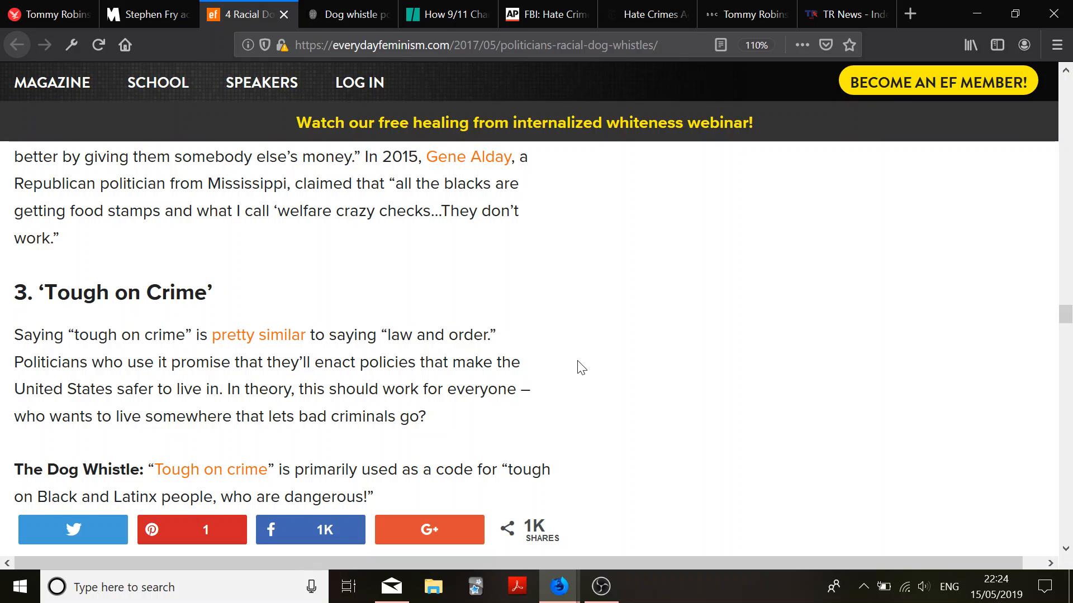
Scroll through 'Tough on Crime' to the 'war on terror' Dog Whistle paragraph
scroll(down, 3)
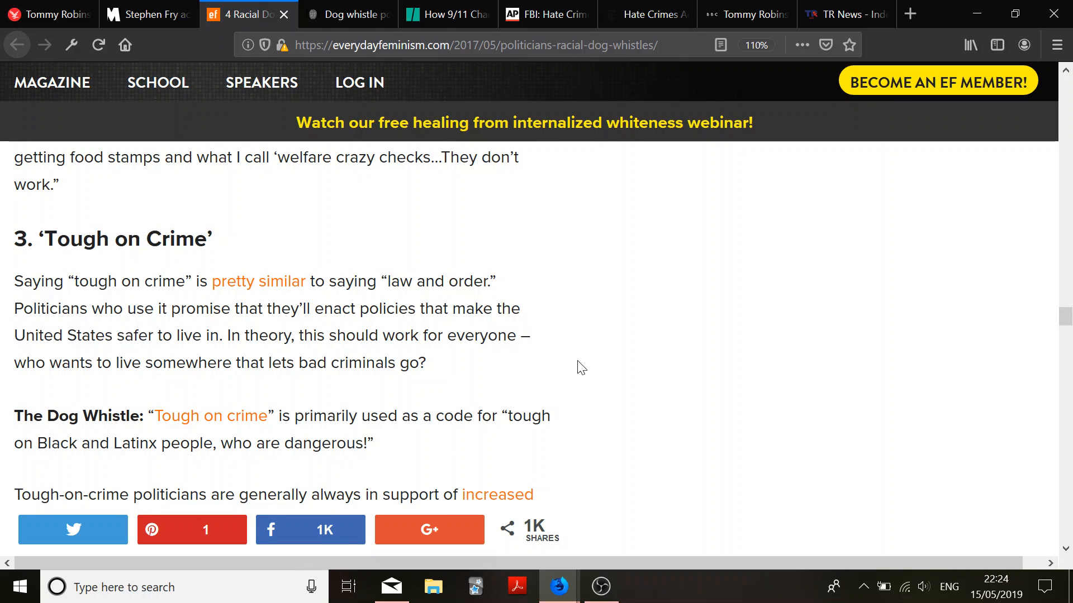
scroll(down, 3)
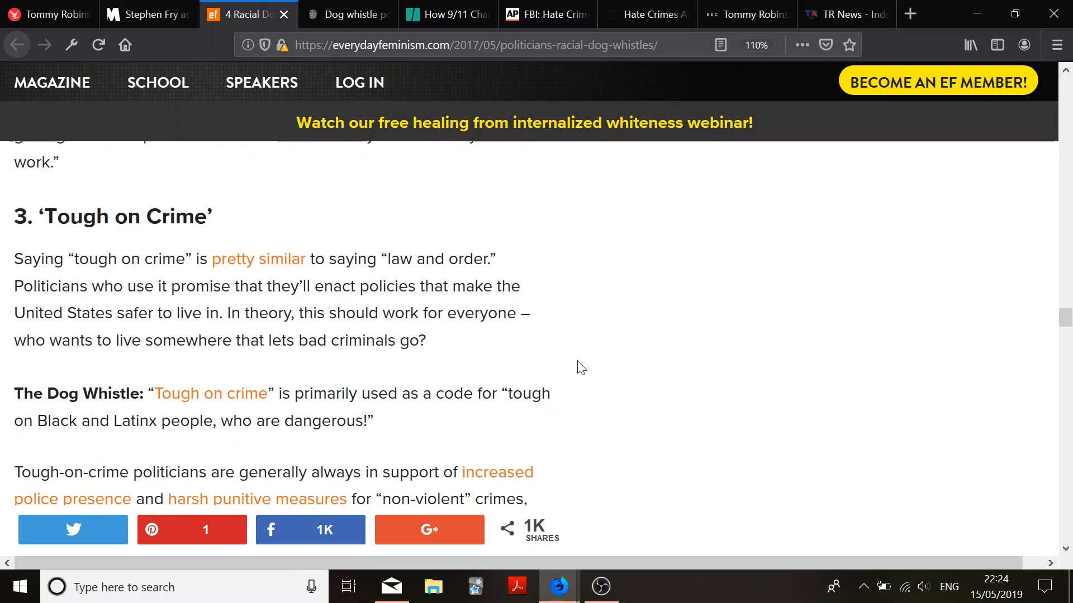
scroll(down, 3)
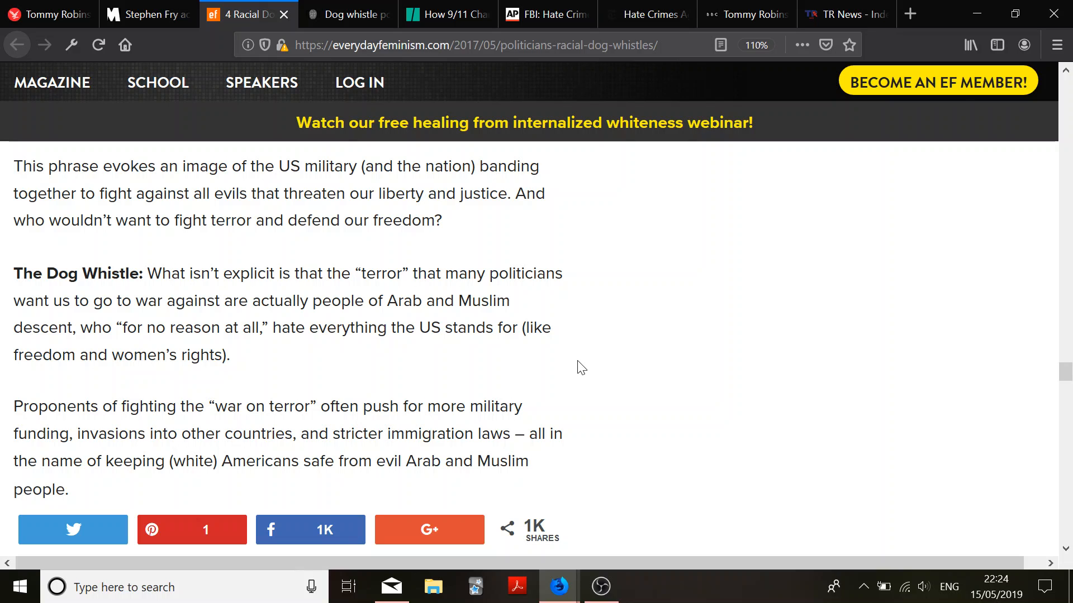
Read through the 'war on terror' section and toward the article's conclusion
scroll(down, 3)
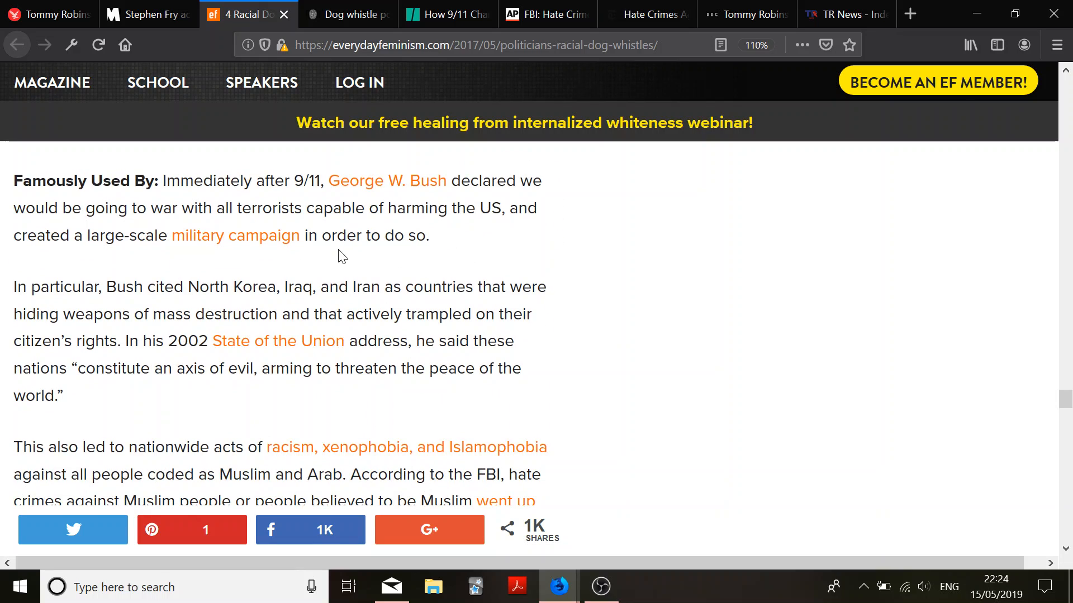
mouse_move(559, 252)
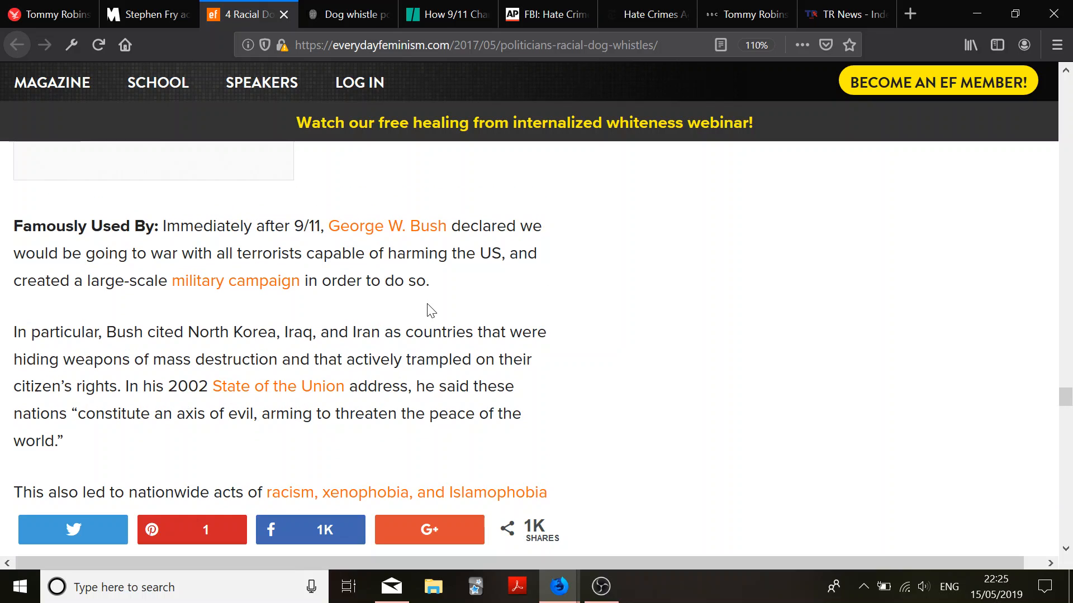
scroll(down, 3)
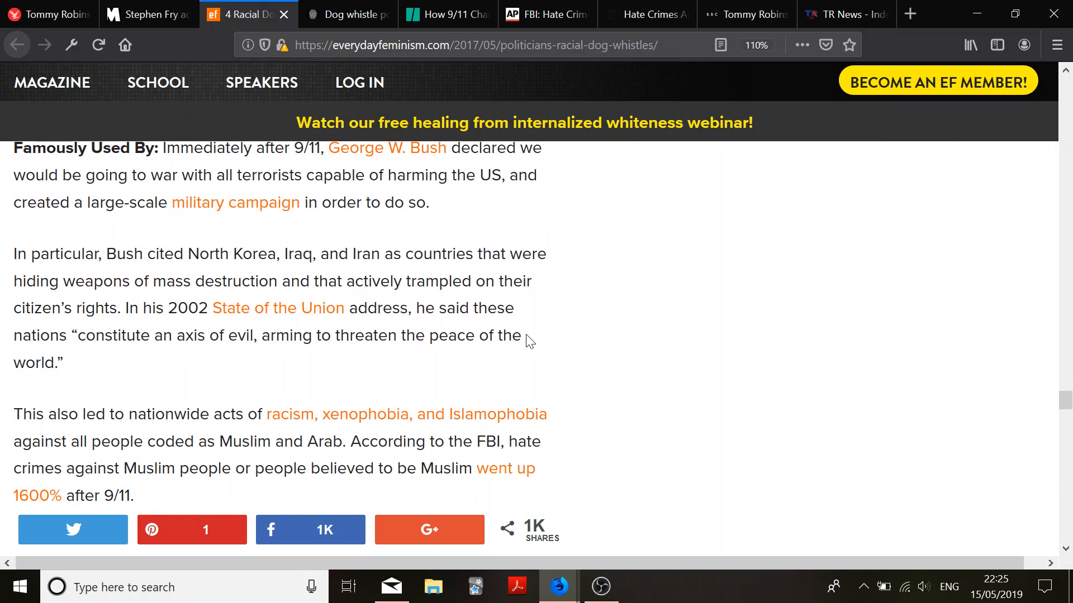
scroll(down, 3)
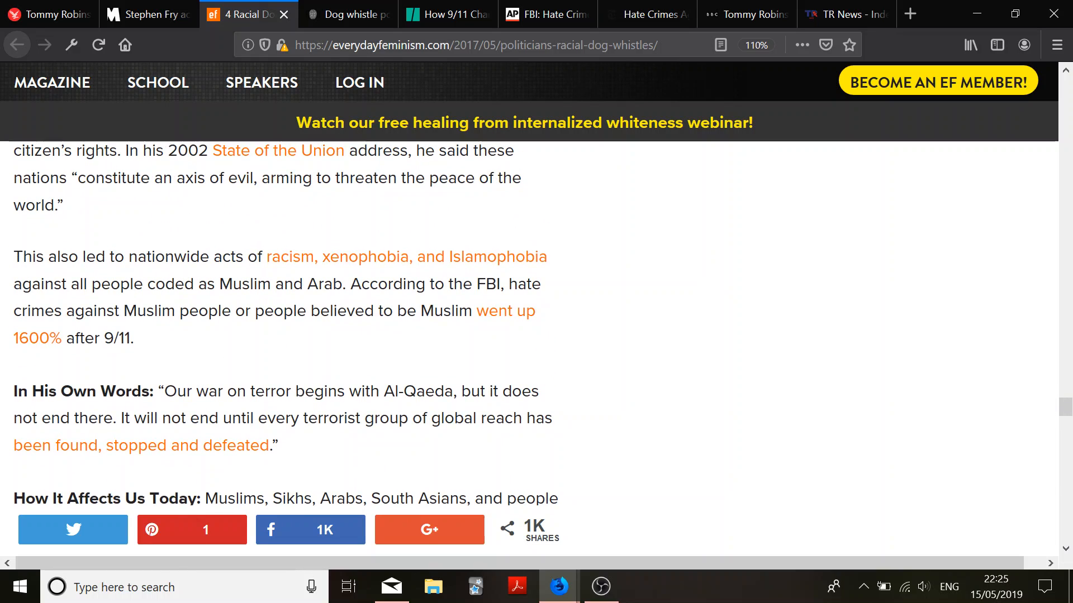
scroll(down, 3)
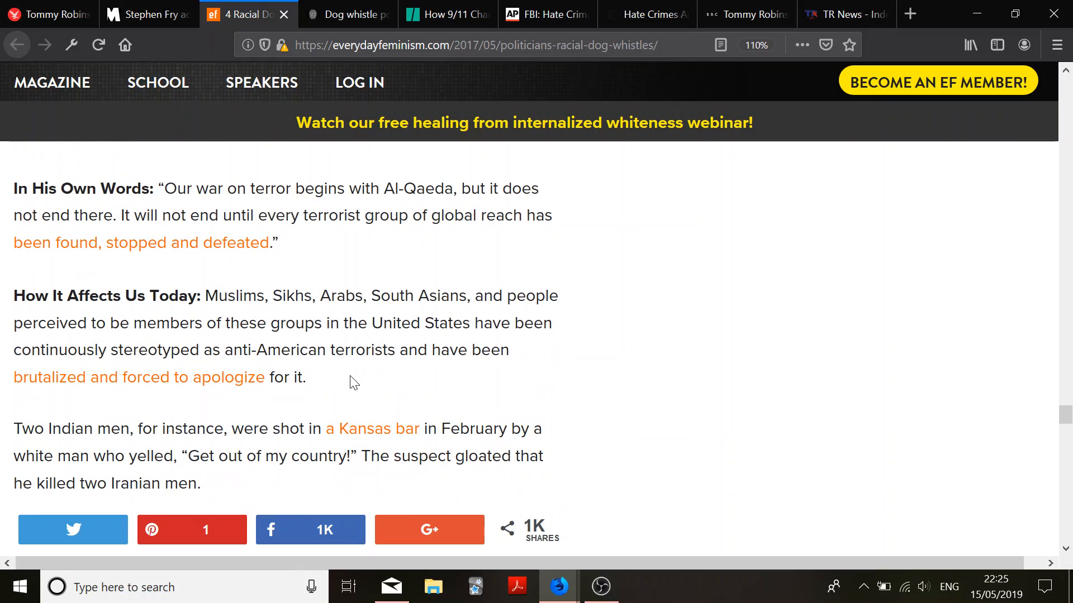
scroll(down, 3)
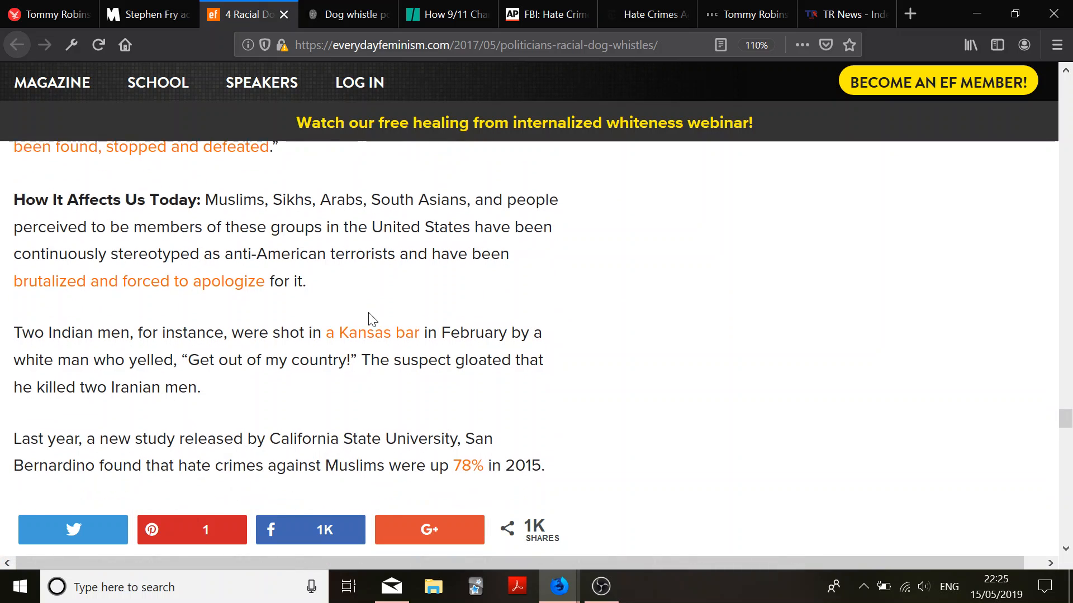
scroll(down, 3)
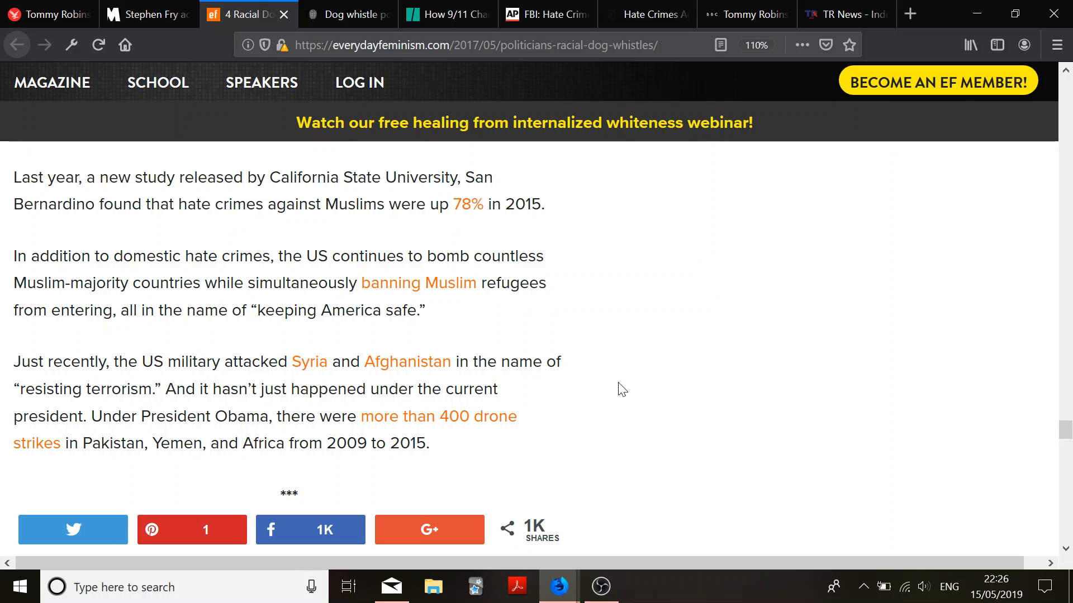
scroll(down, 3)
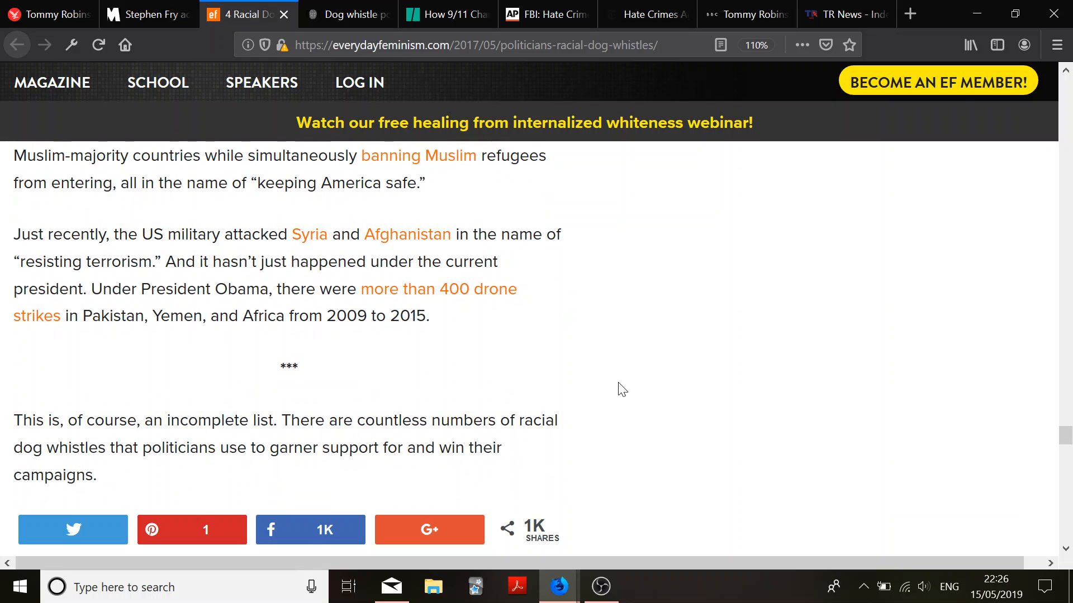
scroll(down, 3)
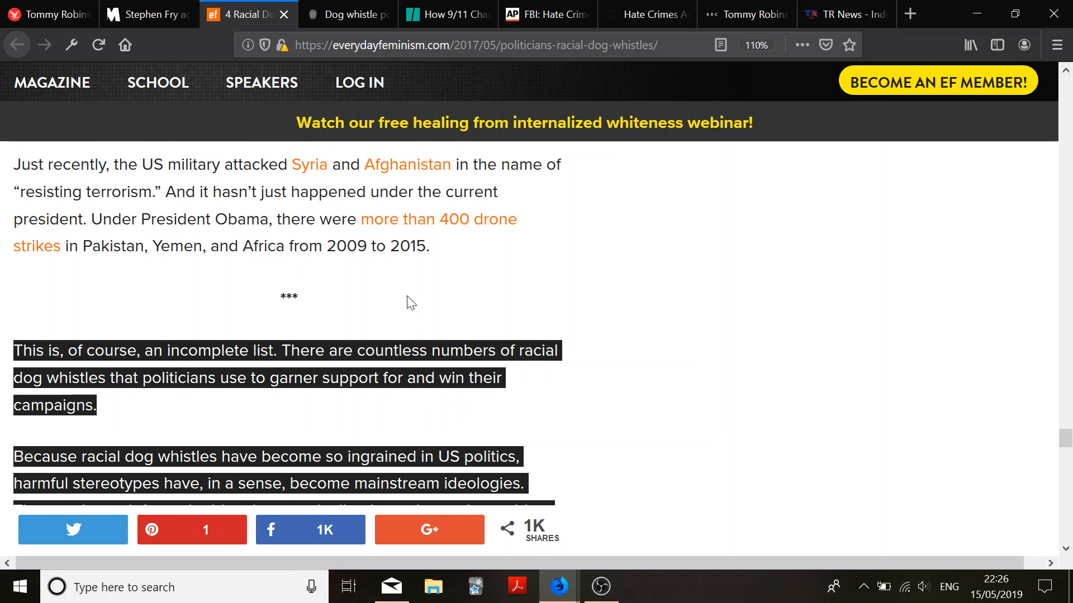
Deselect the highlighted paragraphs and scroll to the President 45 closing paragraph and share prompt
click(390, 273)
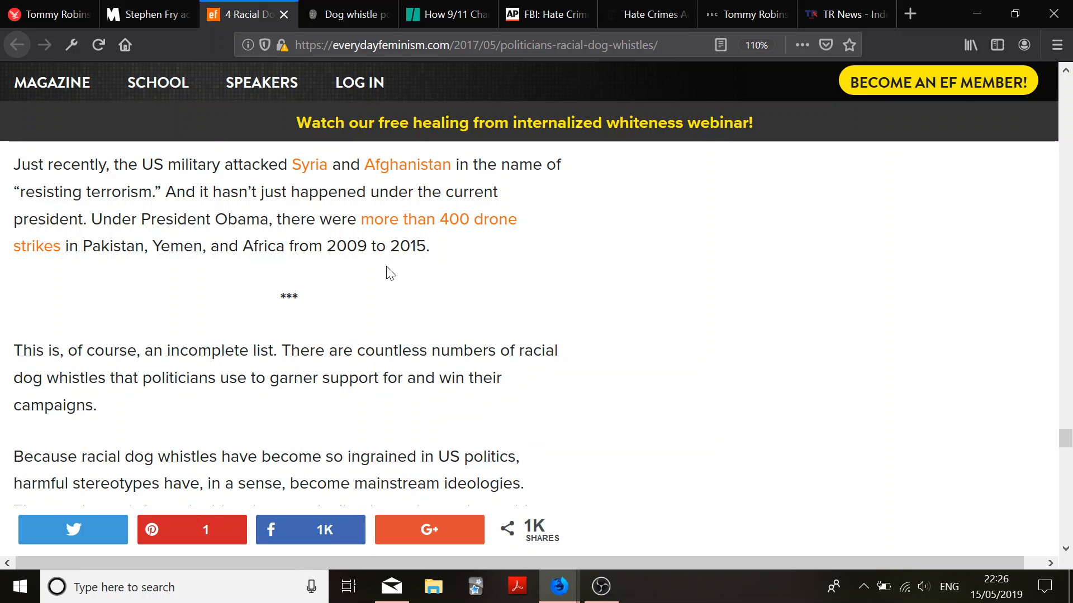
mouse_move(583, 365)
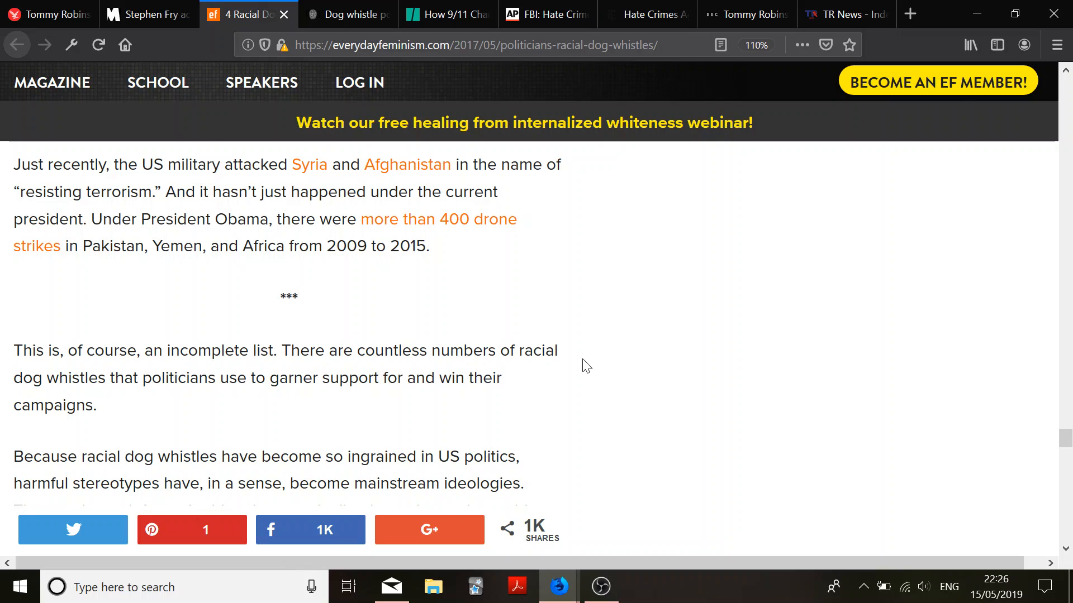
scroll(down, 3)
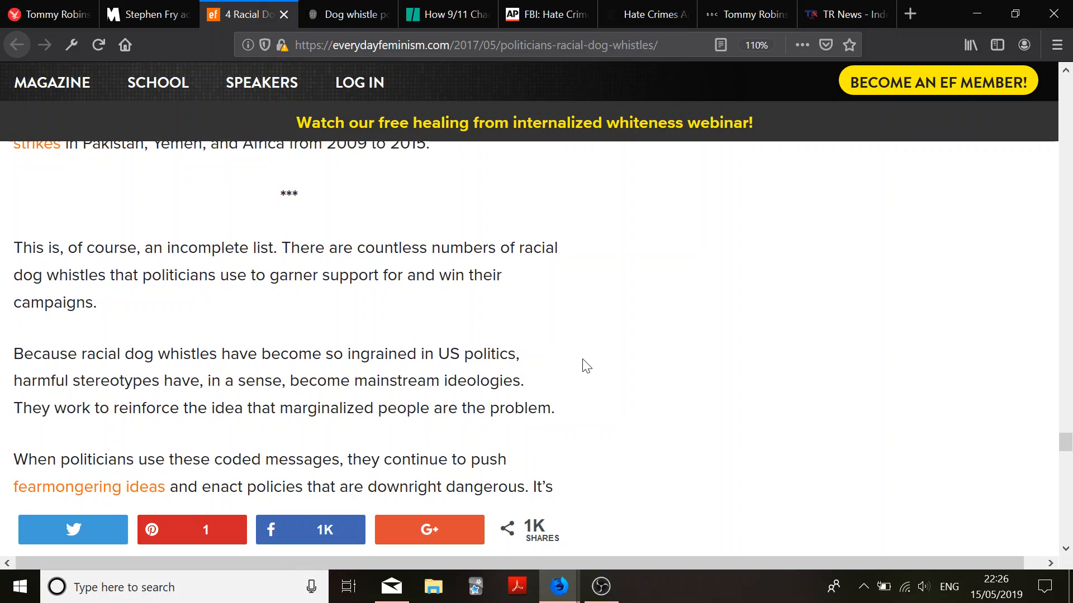
scroll(down, 3)
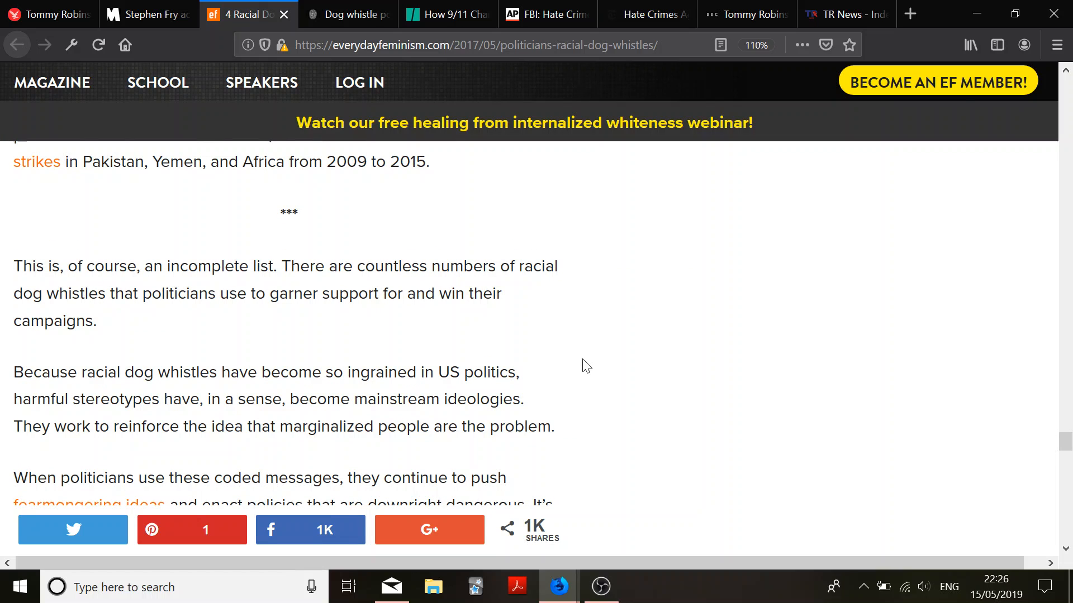
scroll(down, 3)
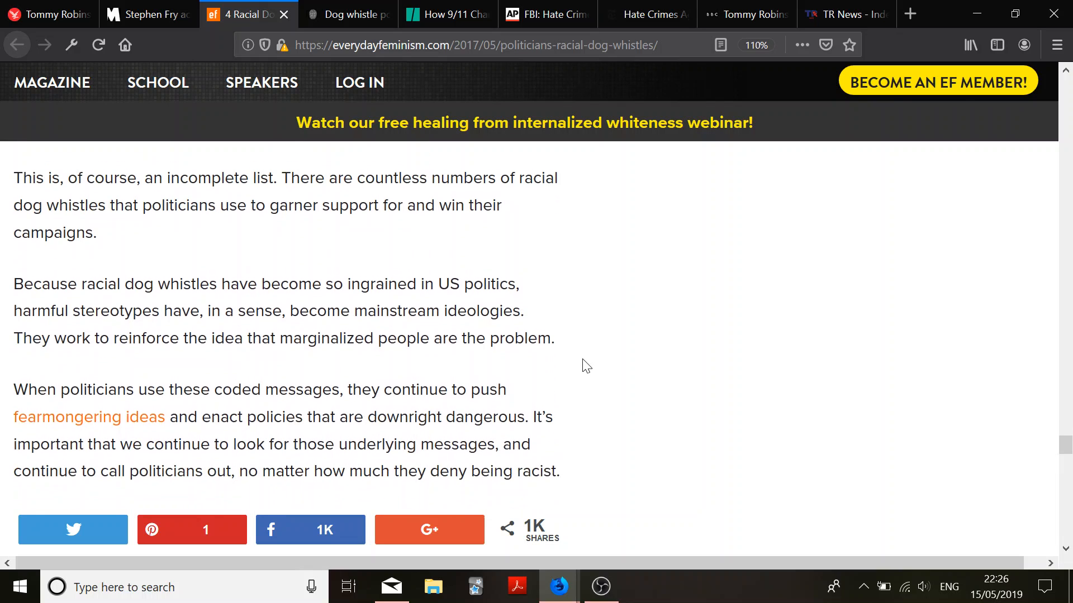
scroll(down, 3)
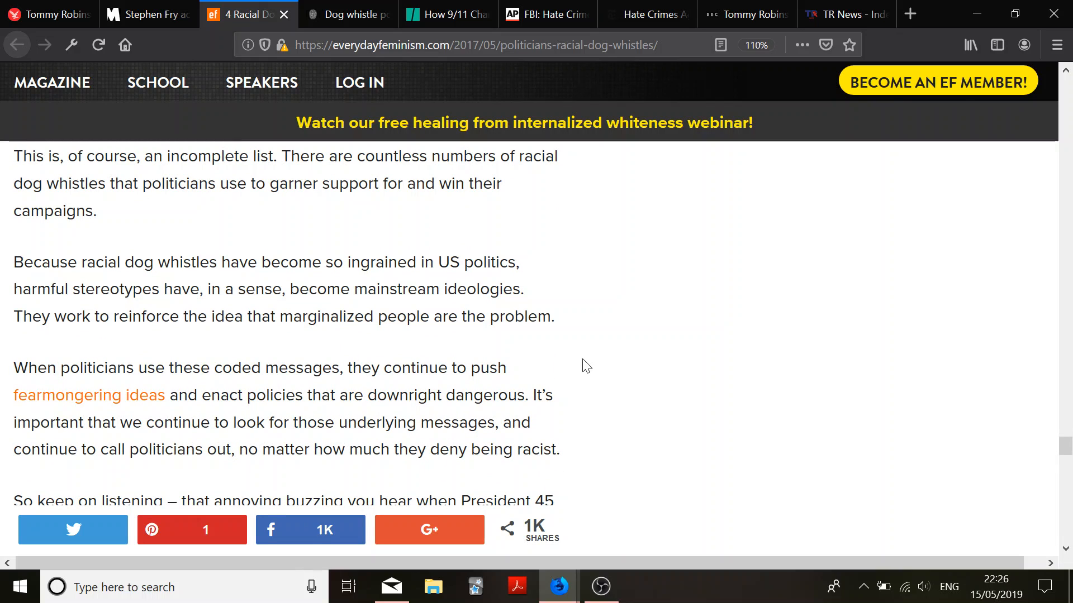
scroll(down, 3)
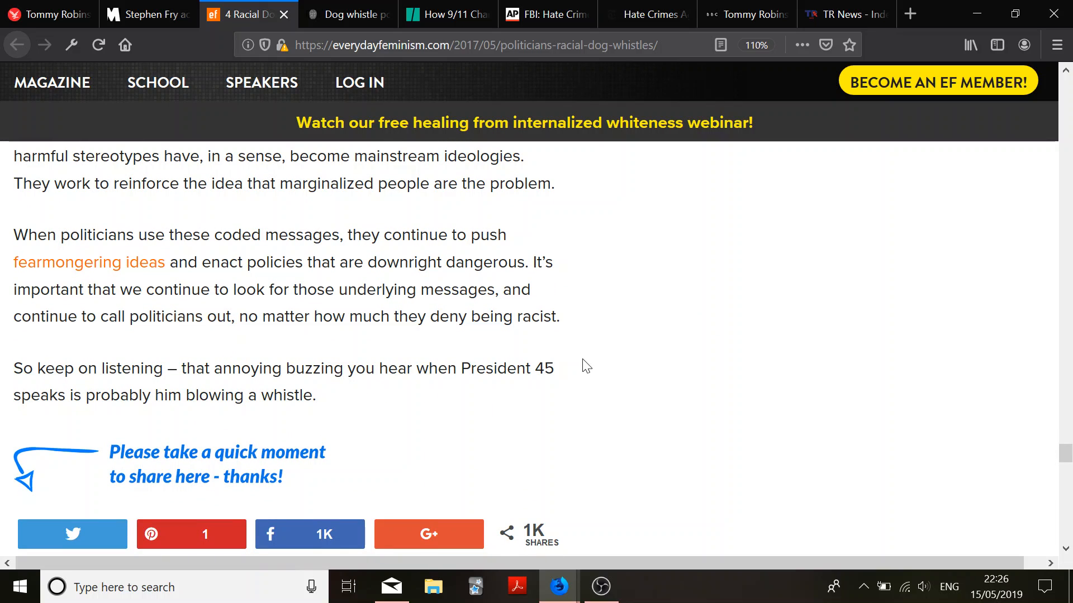
Switch to the 'Dog whistle politics' tab and scroll past the contents to 'States' rights'
click(346, 14)
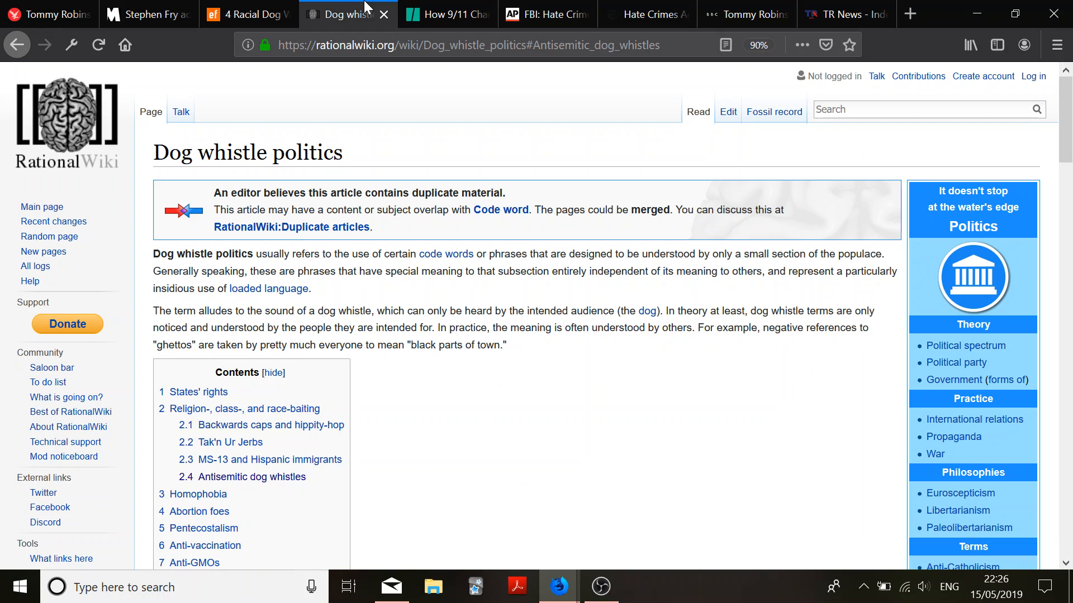
scroll(down, 3)
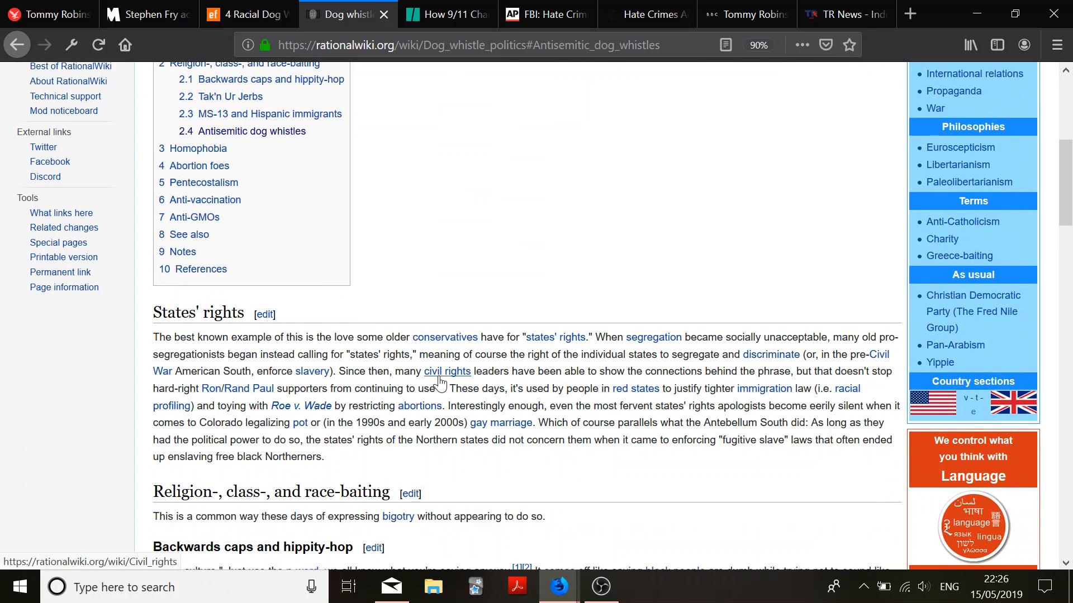
scroll(down, 3)
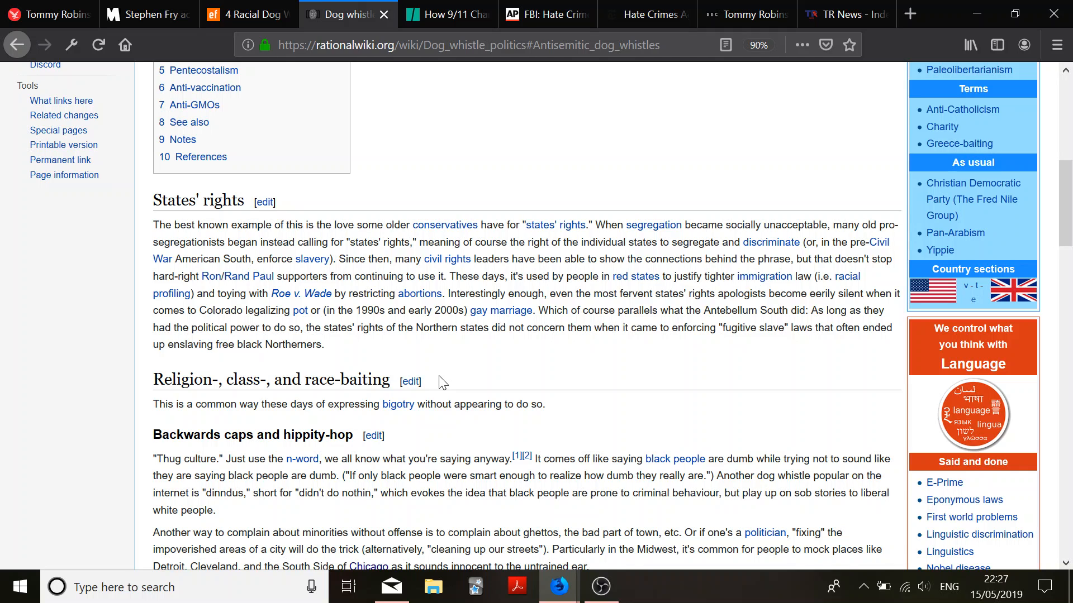
scroll(down, 3)
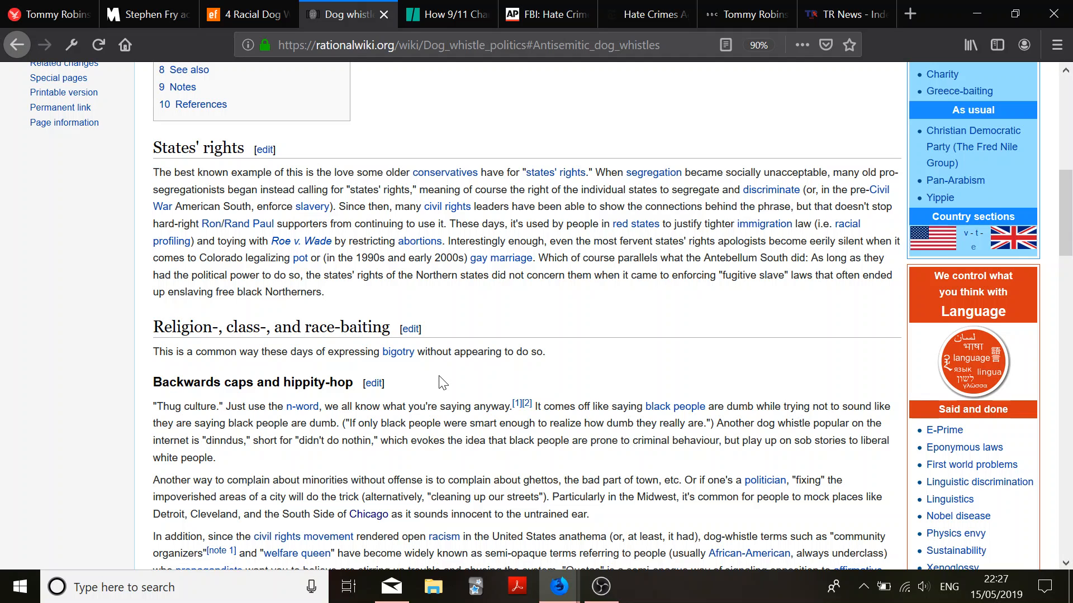
Scroll through 'Backwards caps', 'Tak'n Ur Jerbs' and 'MS-13' to 'Antisemitic dog whistles'
scroll(down, 3)
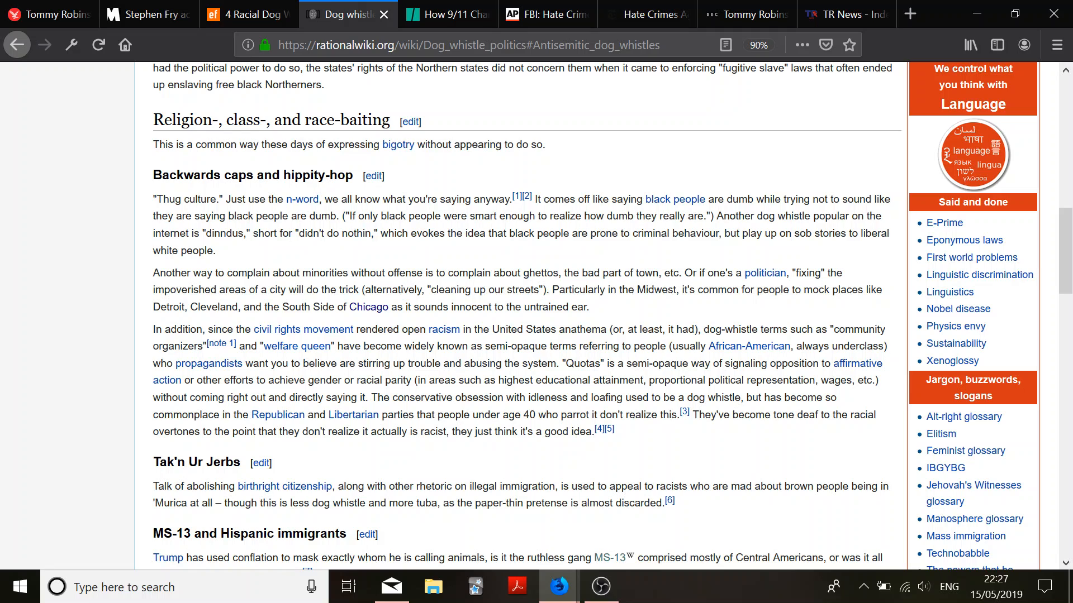
mouse_move(477, 324)
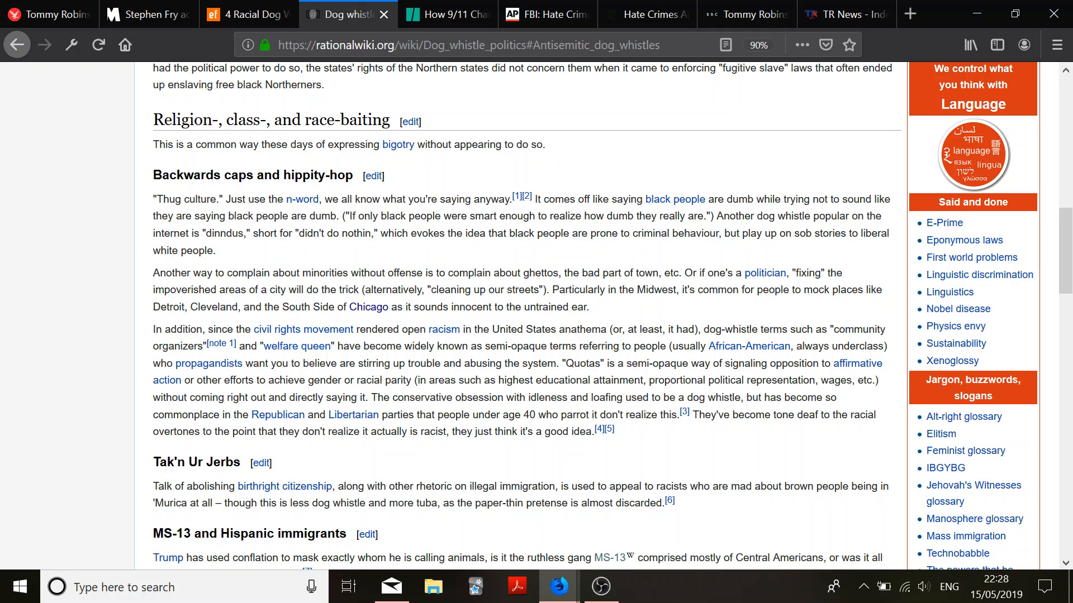
scroll(down, 3)
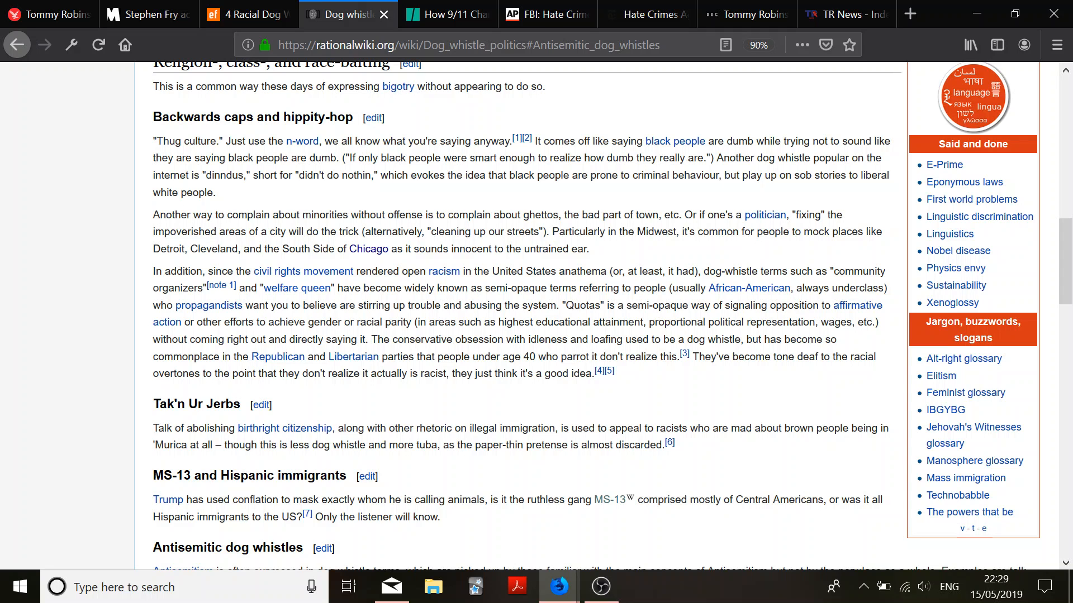
Scroll through the Antisemitic dog whistles section until the Homophobia heading appears
scroll(down, 3)
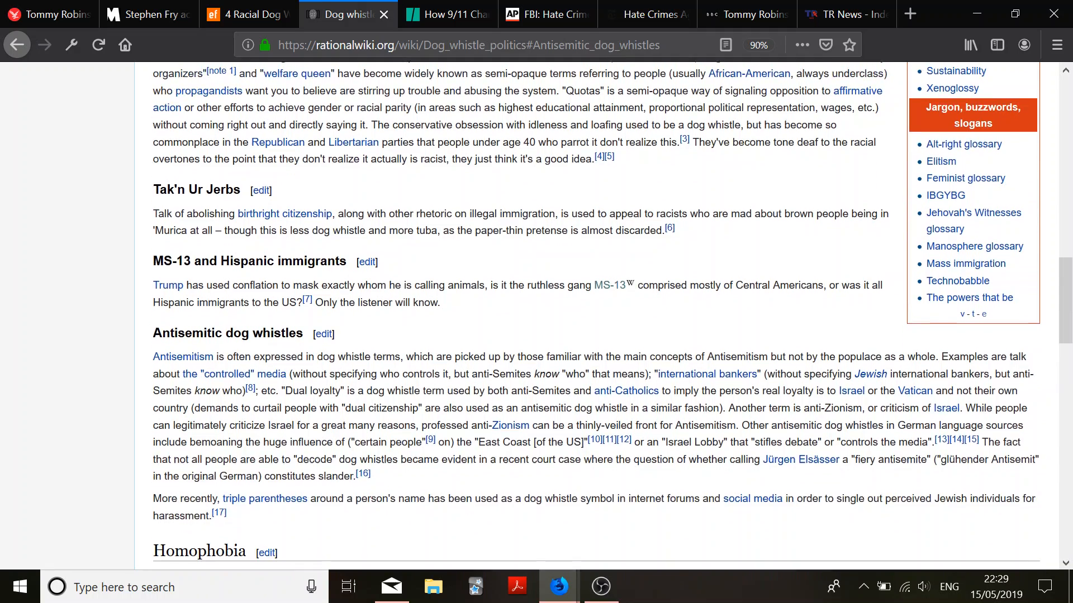
scroll(down, 3)
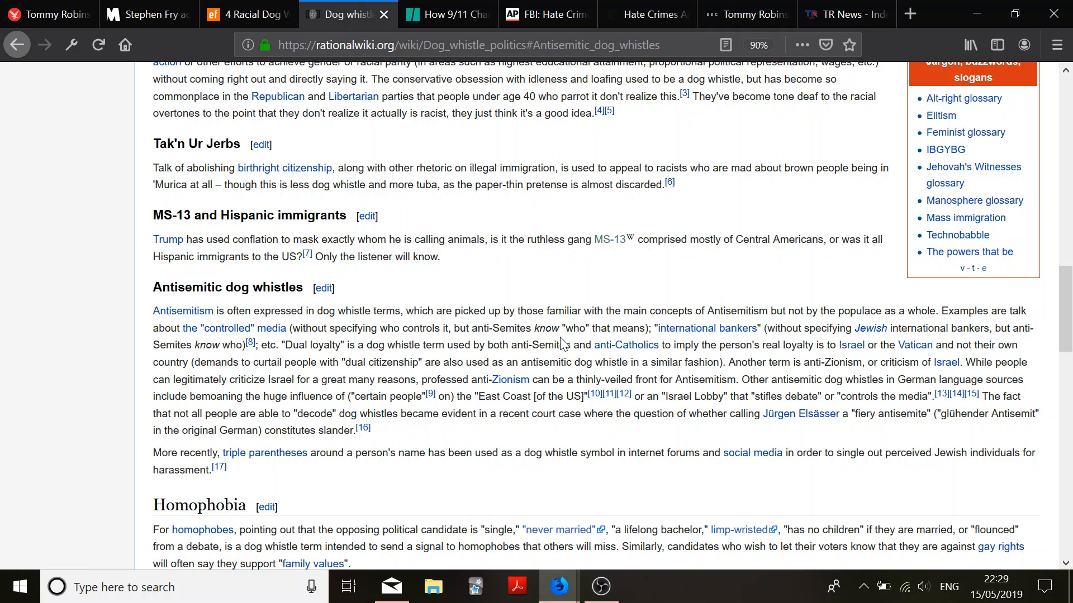
mouse_move(561, 343)
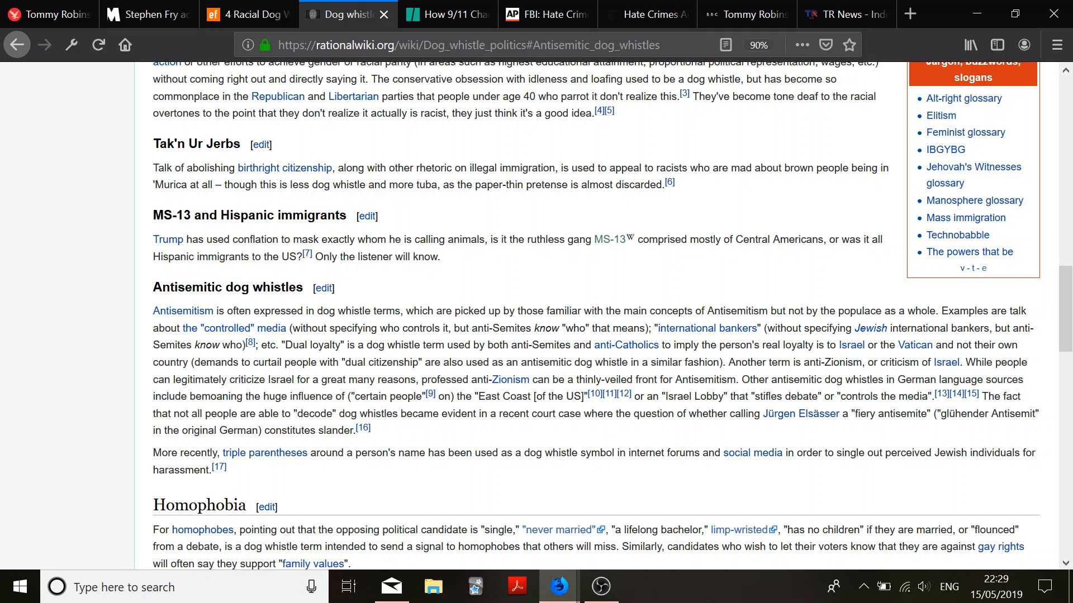
mouse_move(548, 290)
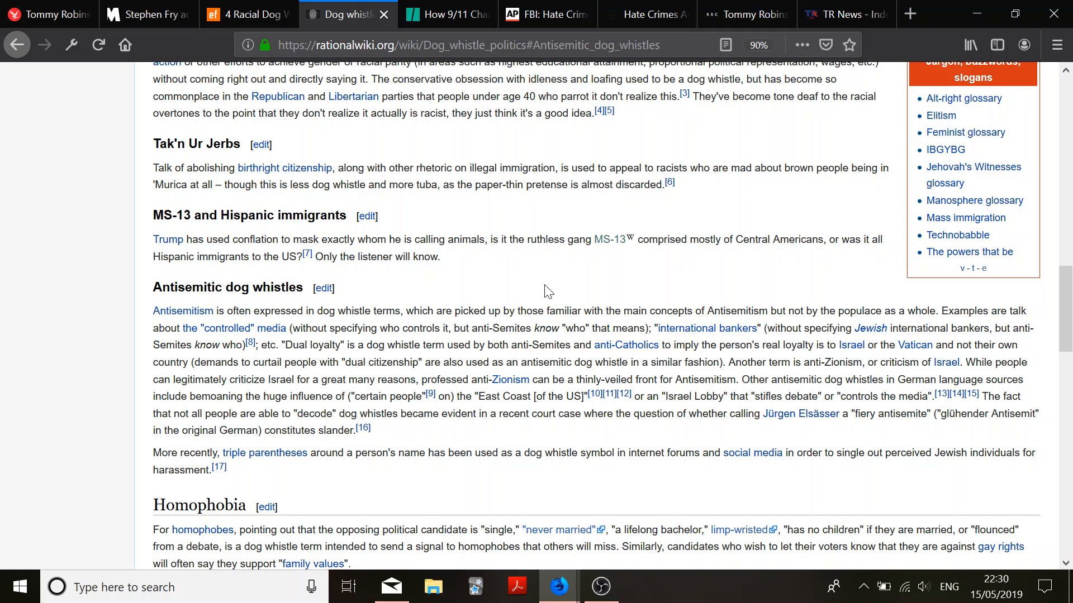
scroll(down, 3)
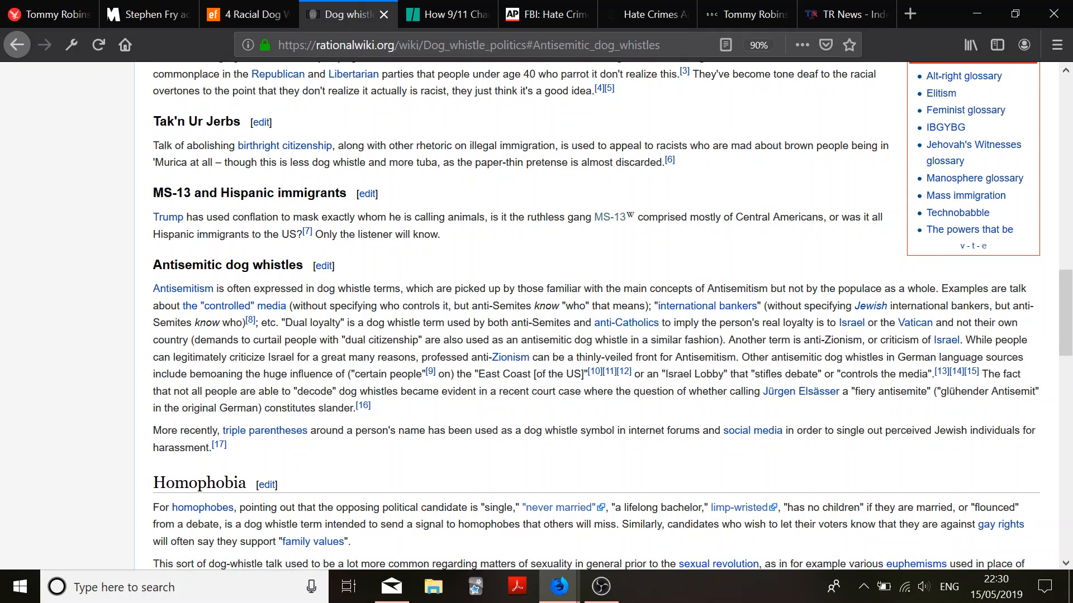
Read the Homophobia and Abortion foes sections, scrolling down to the Pentecostalism heading
scroll(down, 3)
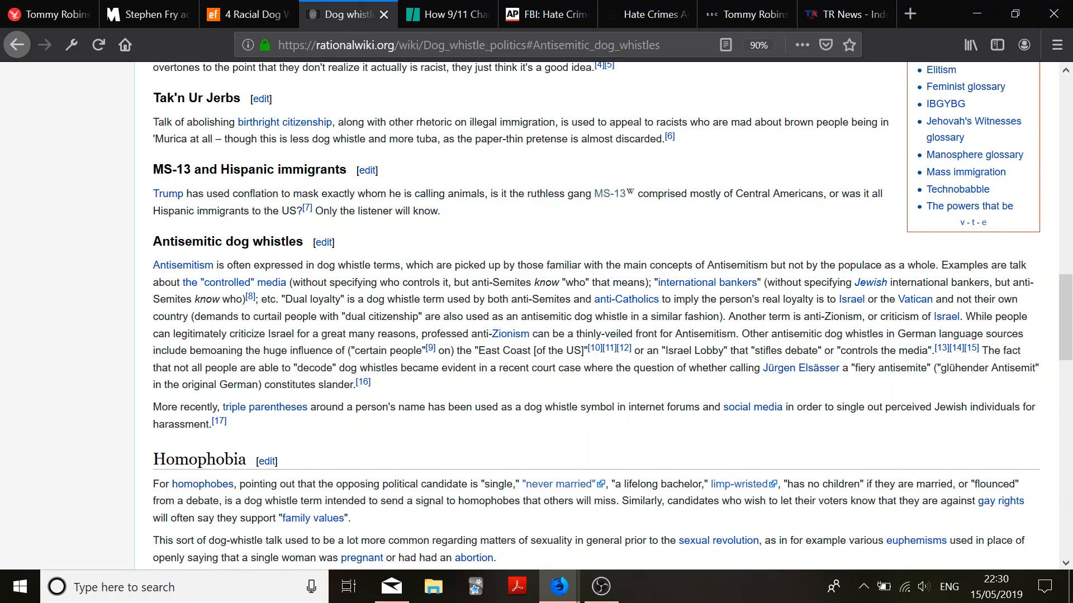
mouse_move(486, 348)
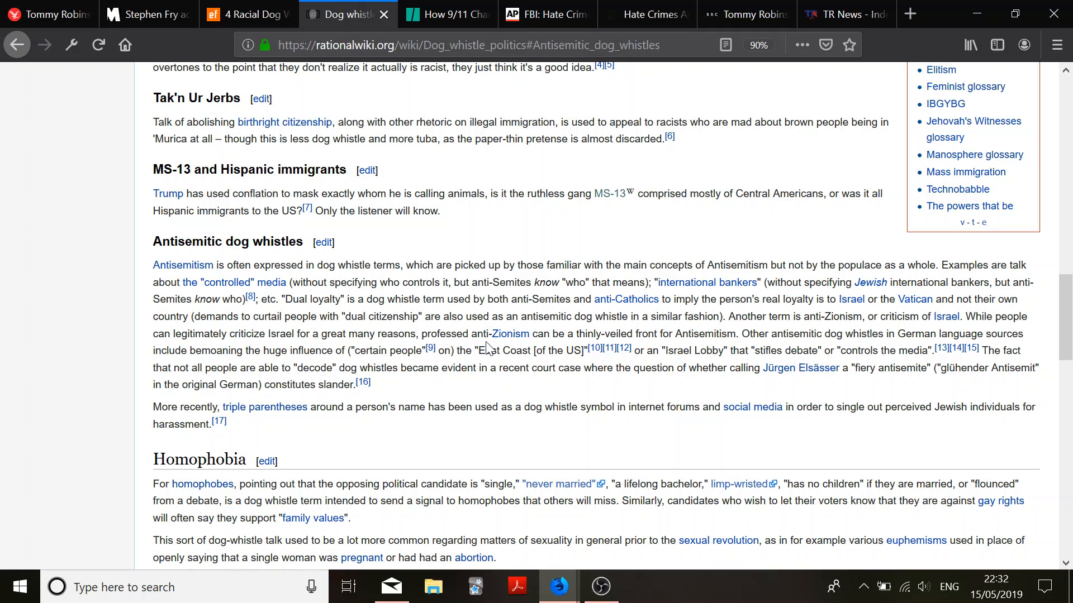
mouse_move(616, 389)
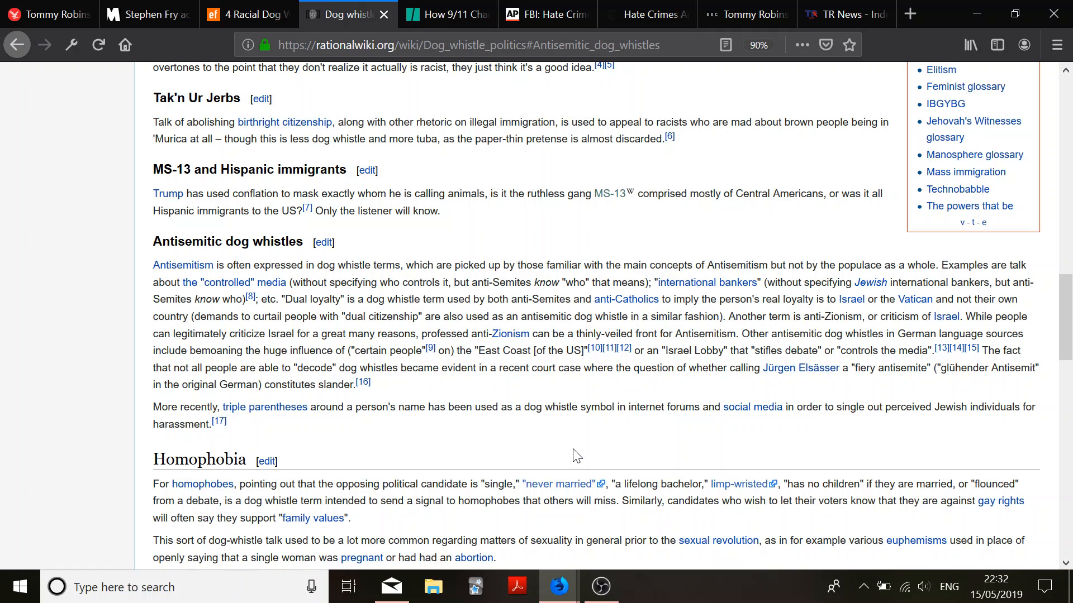
scroll(down, 3)
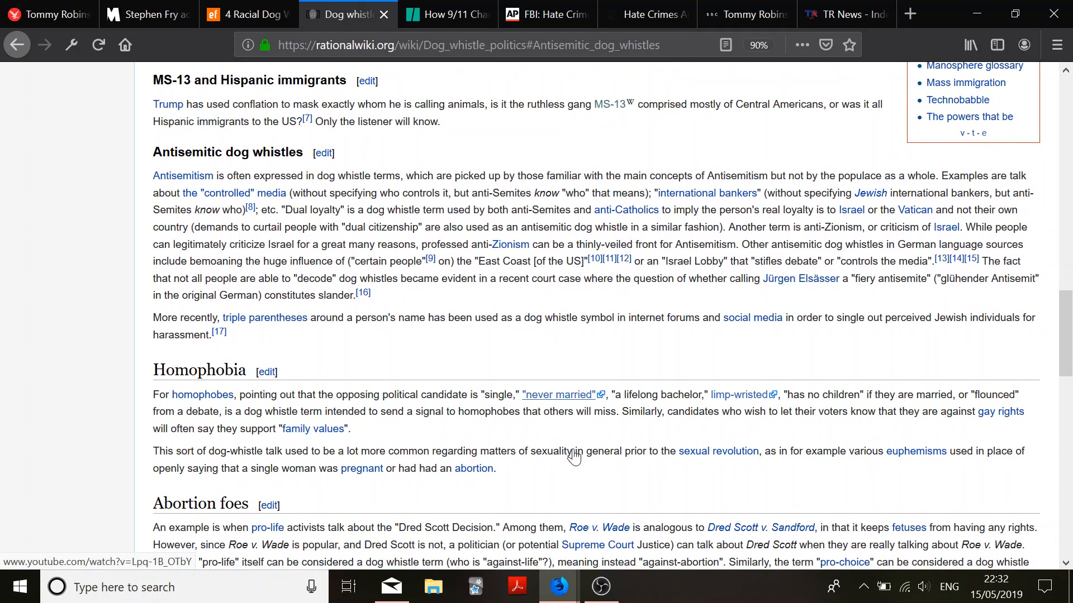
scroll(down, 3)
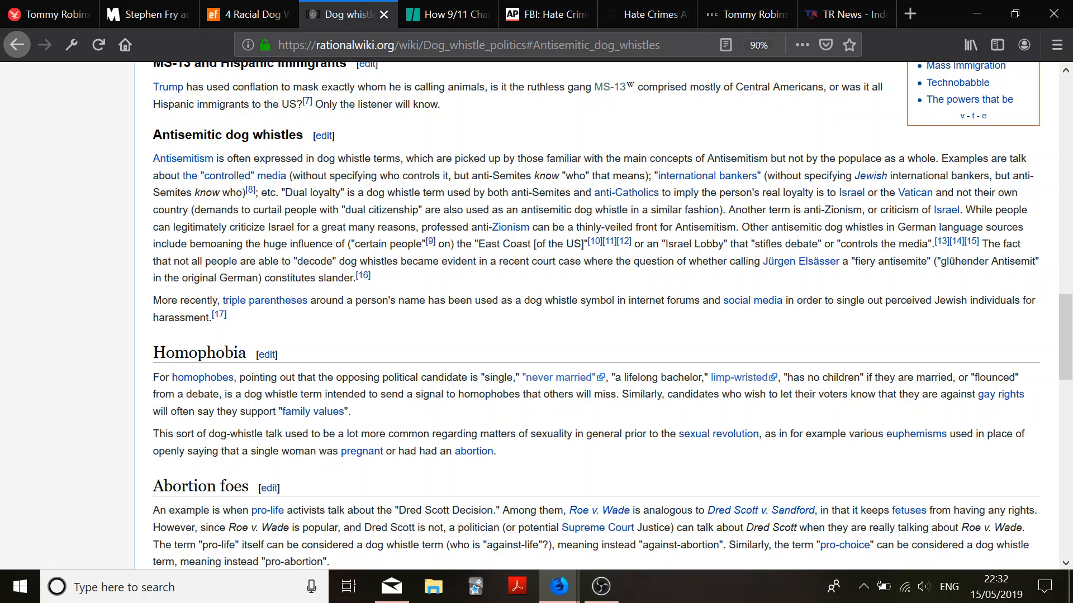
mouse_move(646, 313)
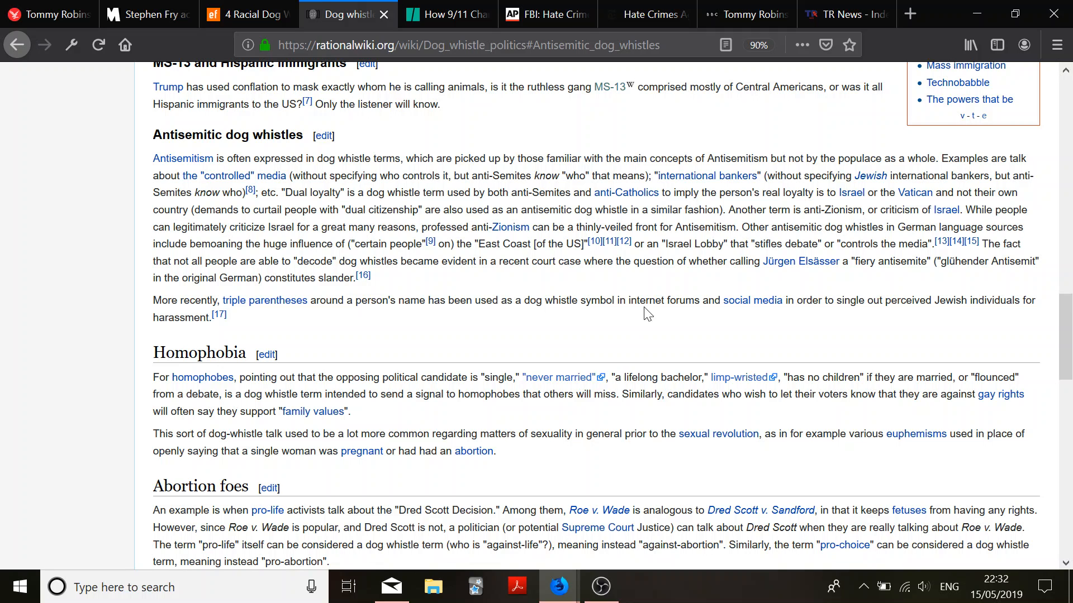
mouse_move(470, 293)
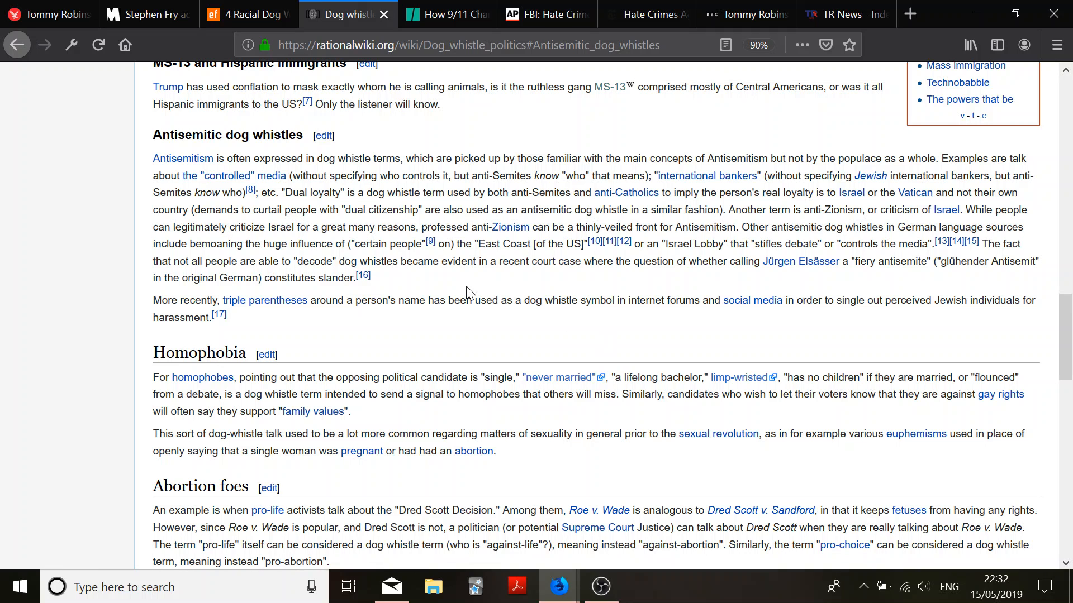
scroll(down, 3)
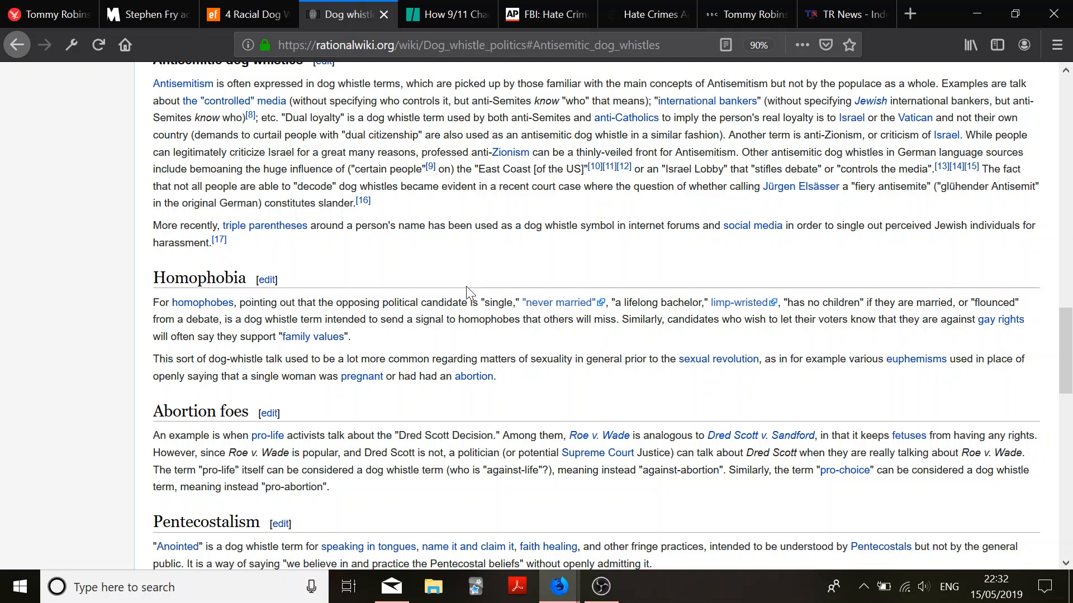
Read the Pentecostalism and Anti-vaccination sections
scroll(down, 3)
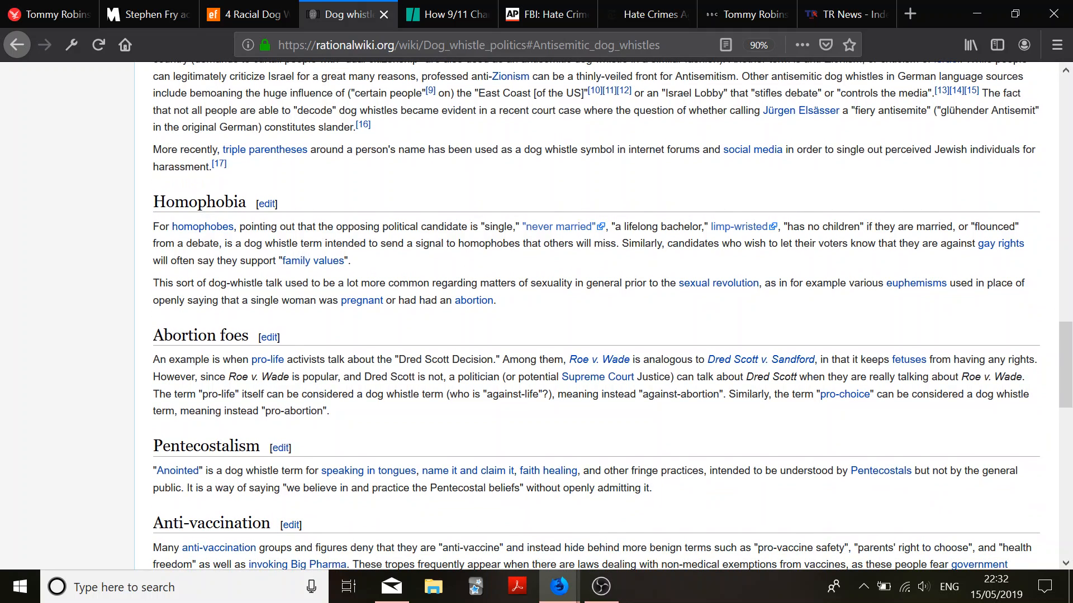
scroll(down, 3)
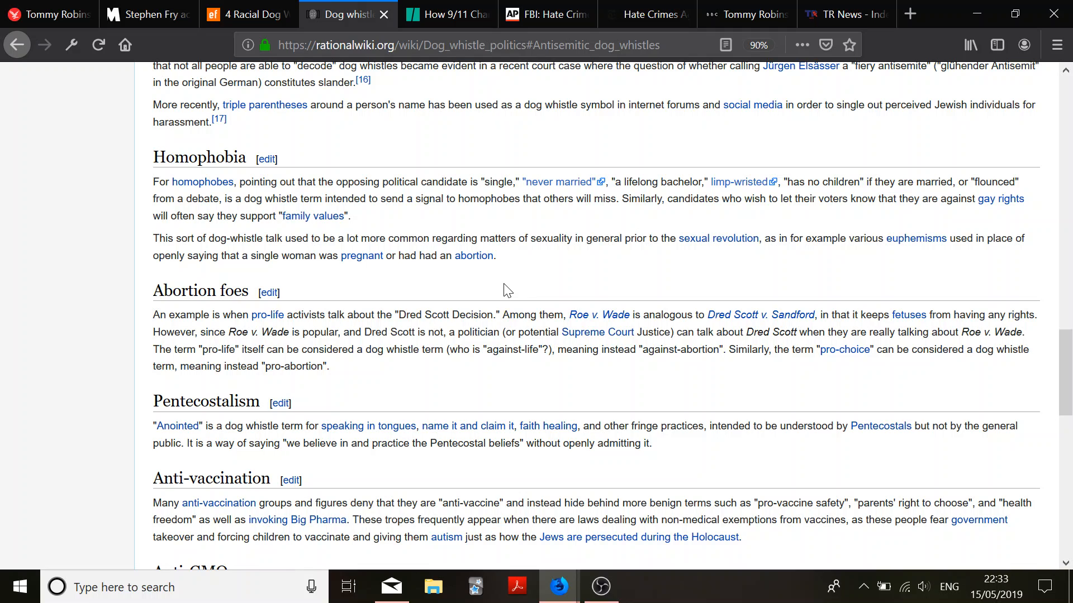
mouse_move(618, 283)
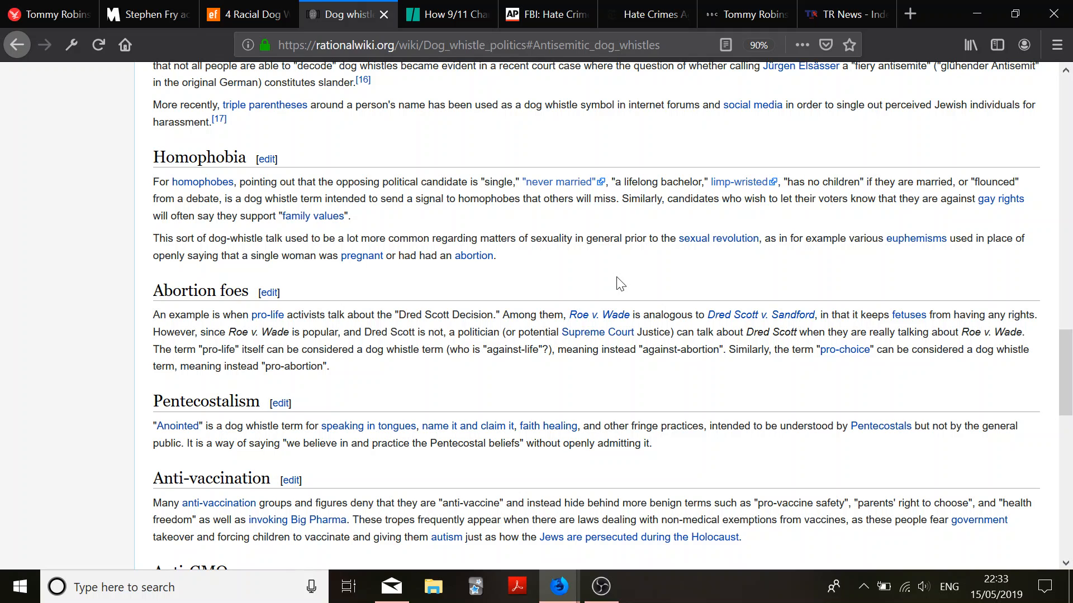
scroll(down, 3)
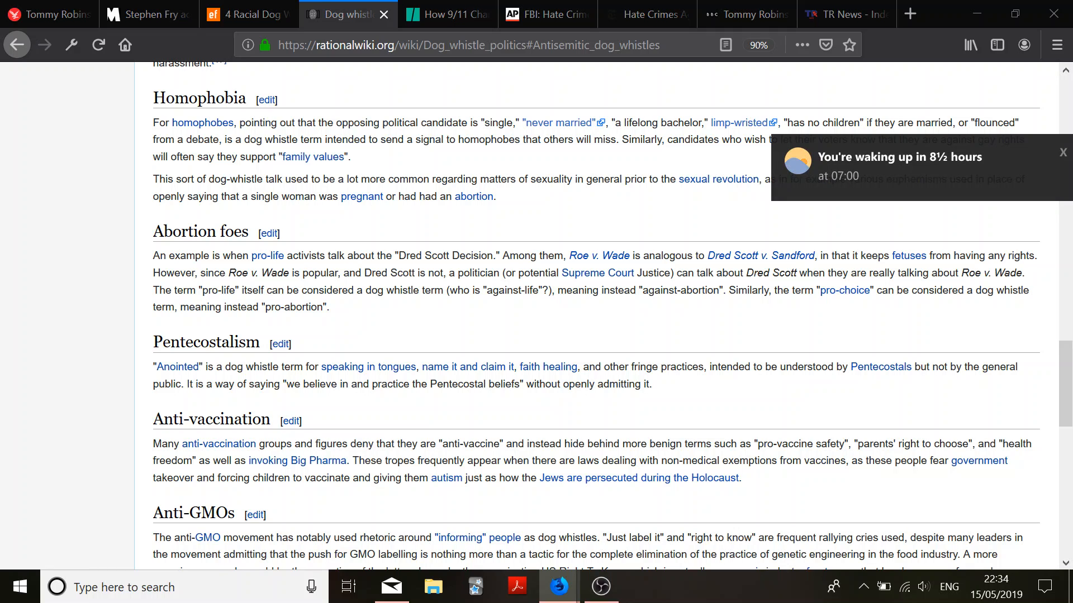
Dismiss the wake-up time notification, scroll to Anti-GMOs, and search the Start menu for f.lux
click(1061, 152)
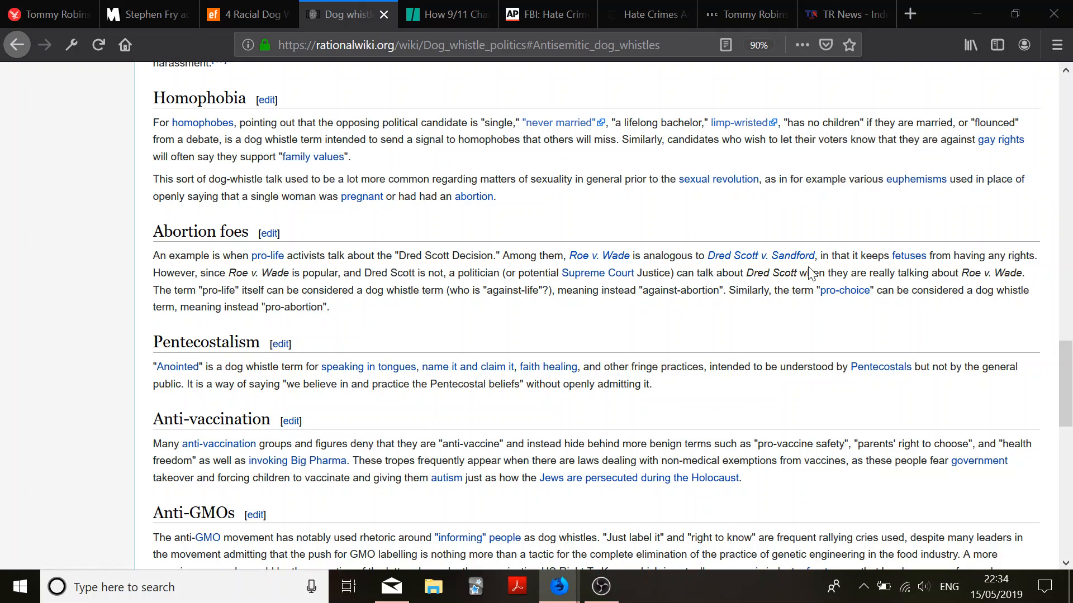
mouse_move(762, 305)
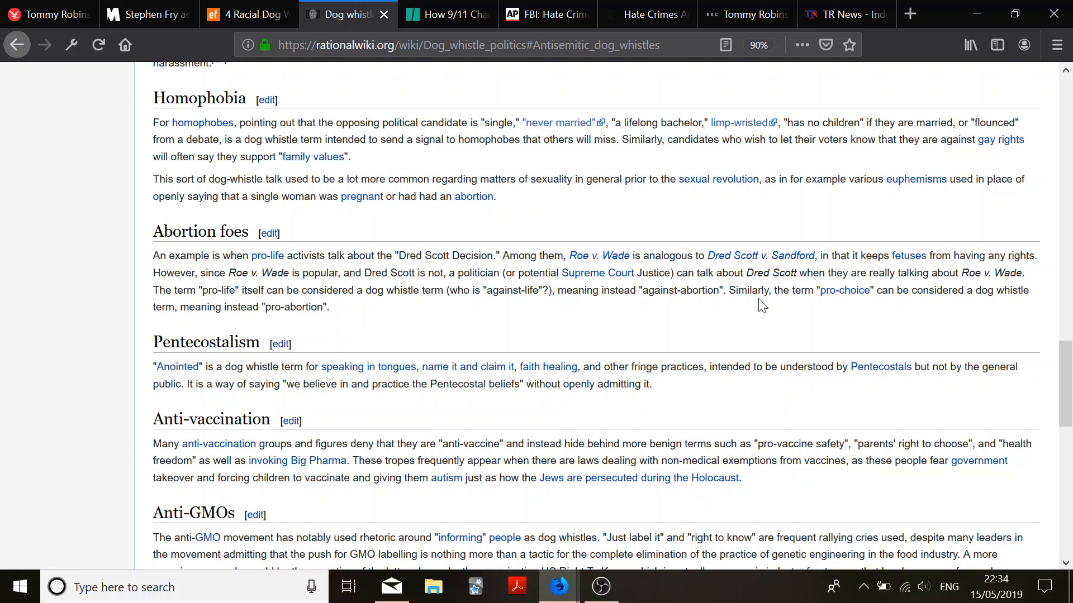
scroll(down, 3)
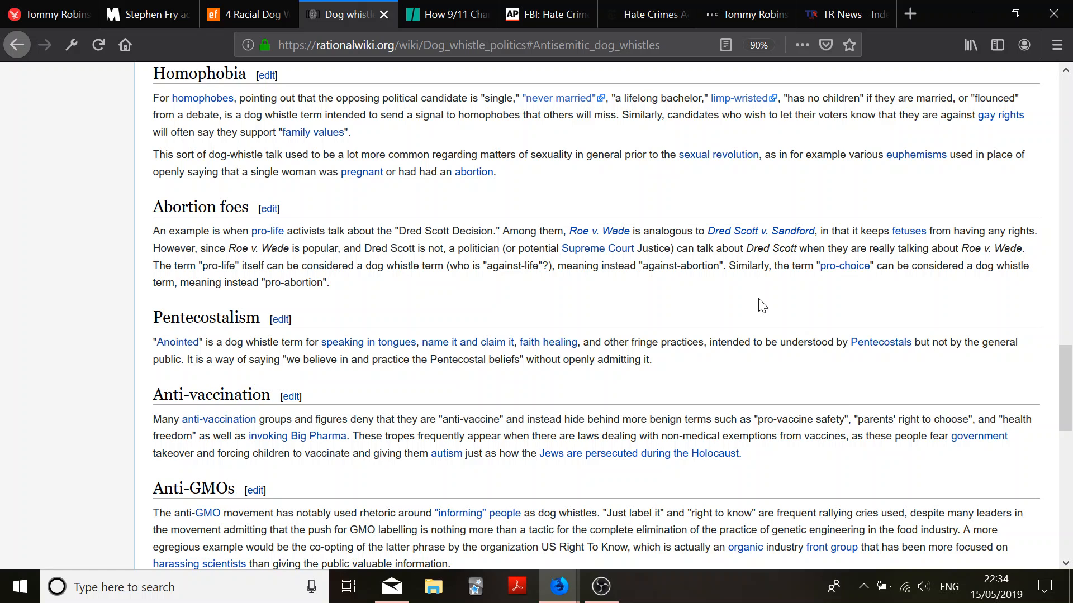
text(flu)
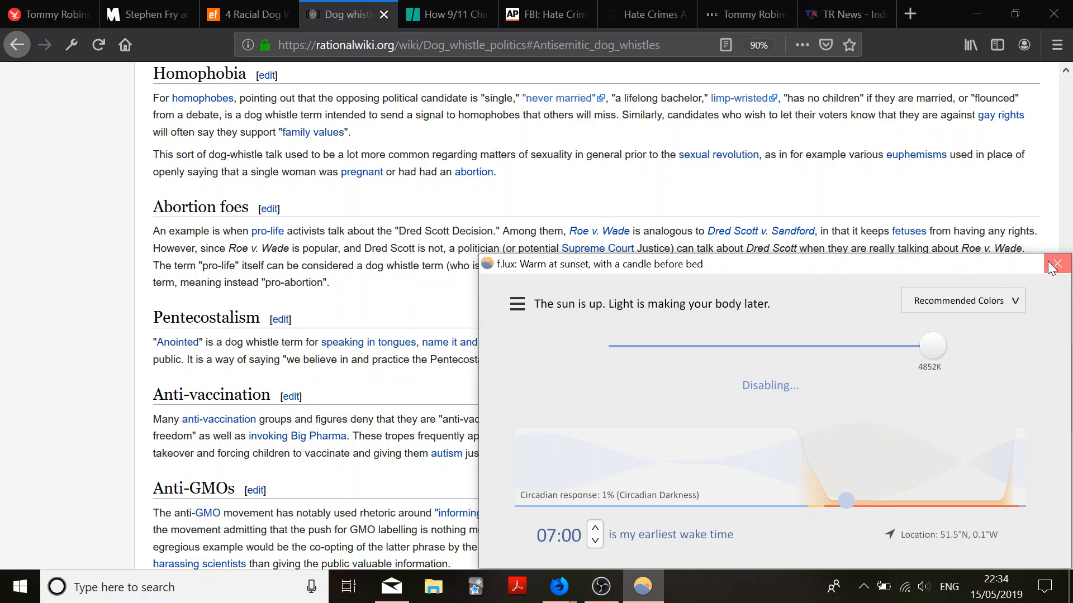
Close the f.lux settings window and scroll past Anti-GMOs toward See also
click(1055, 265)
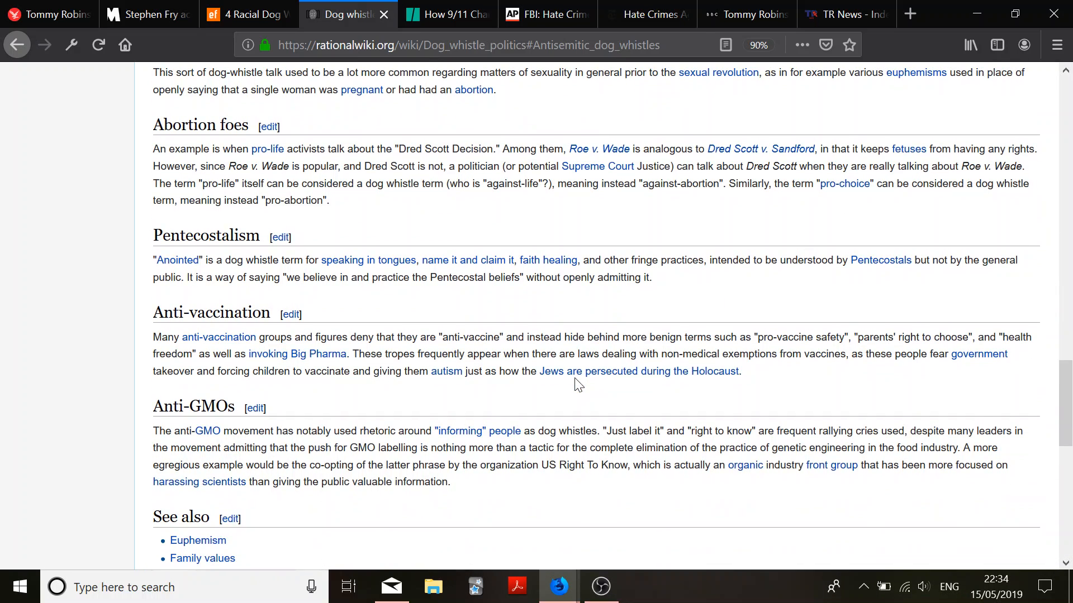
mouse_move(583, 307)
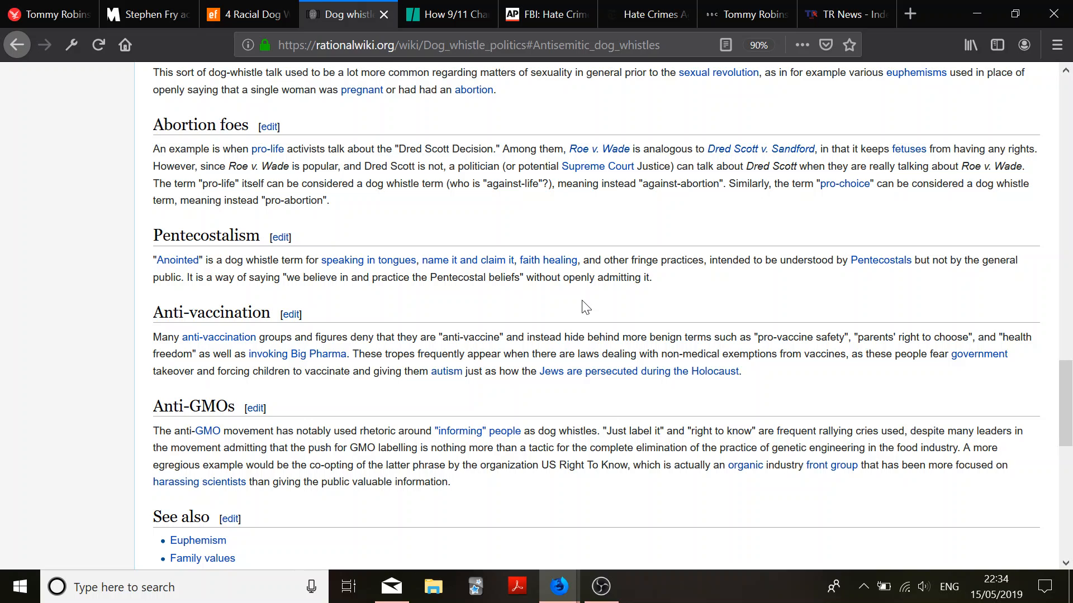
scroll(down, 3)
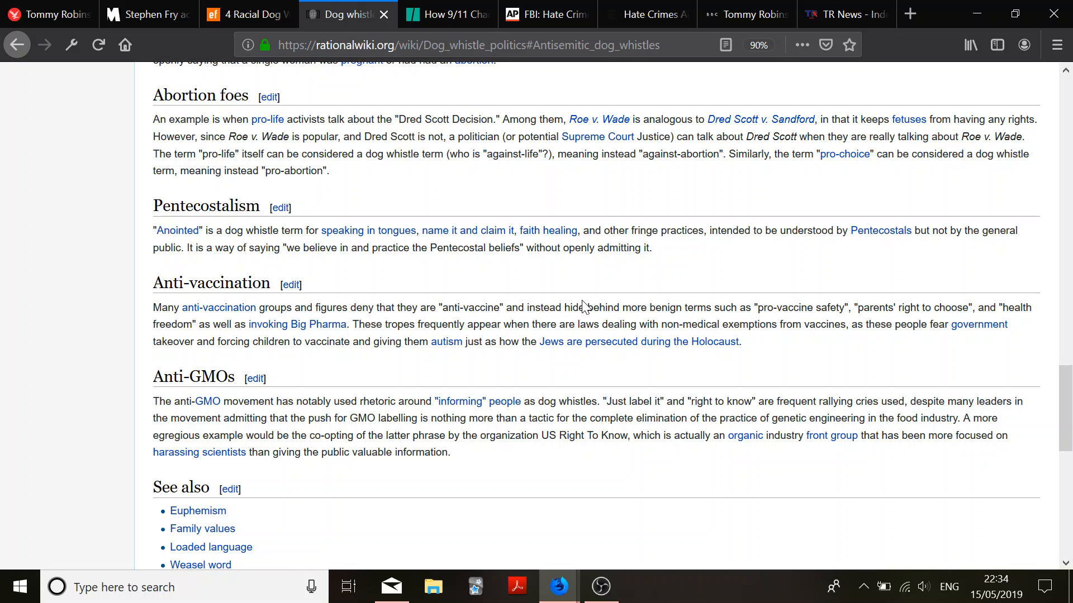
mouse_move(582, 435)
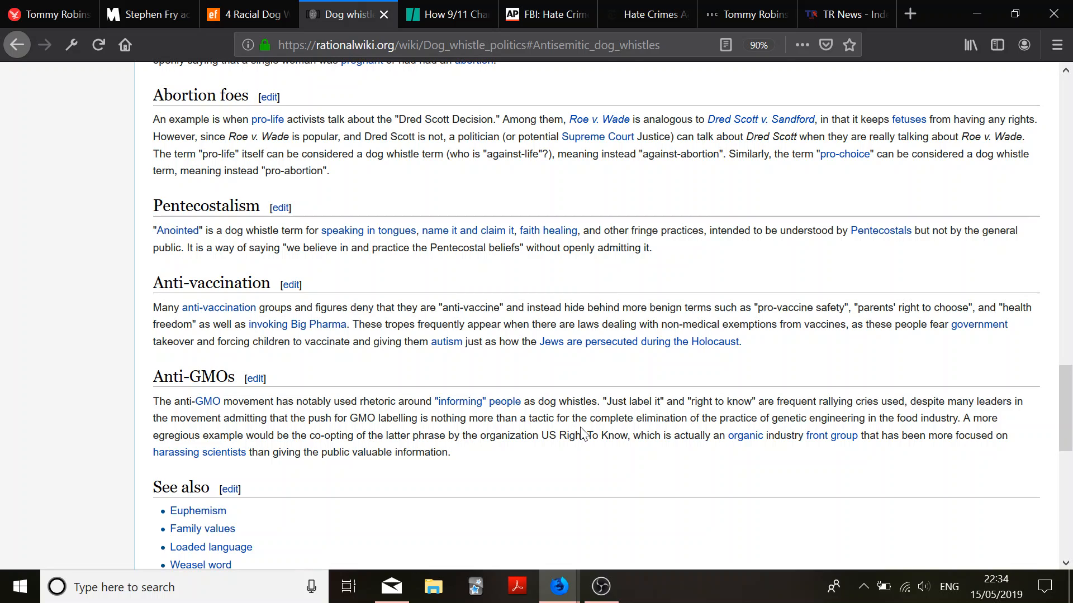
Scroll to show the full See also list, Notes and the References heading
scroll(down, 3)
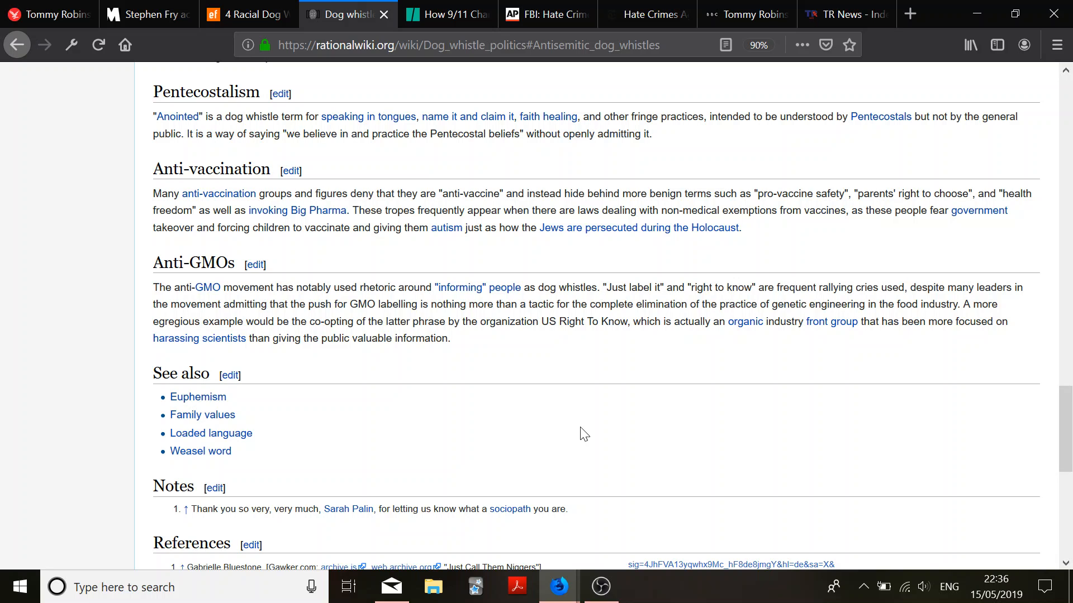
mouse_move(670, 381)
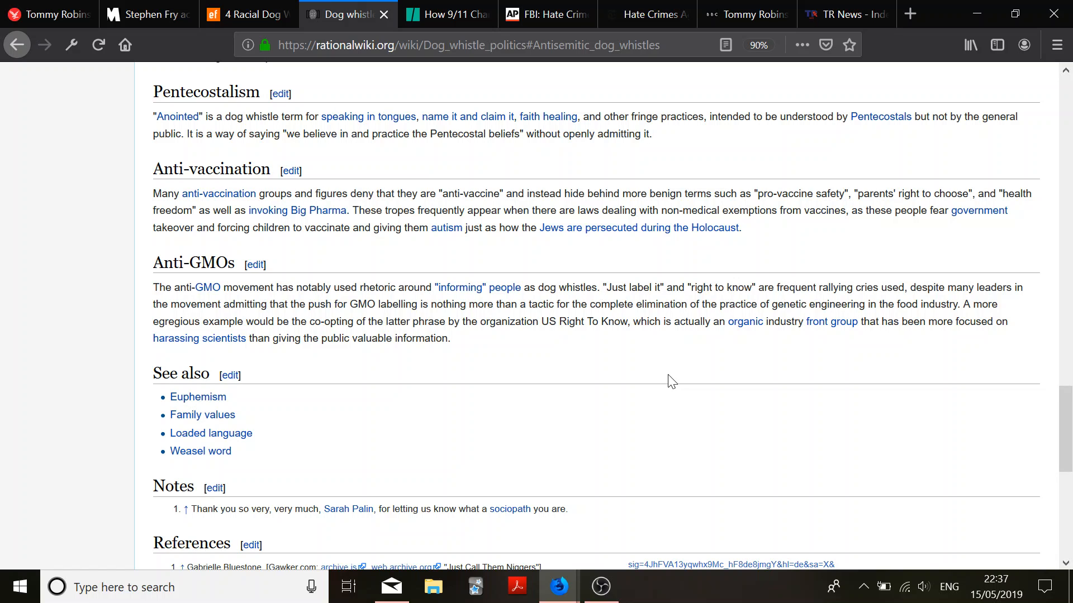
mouse_move(846, 318)
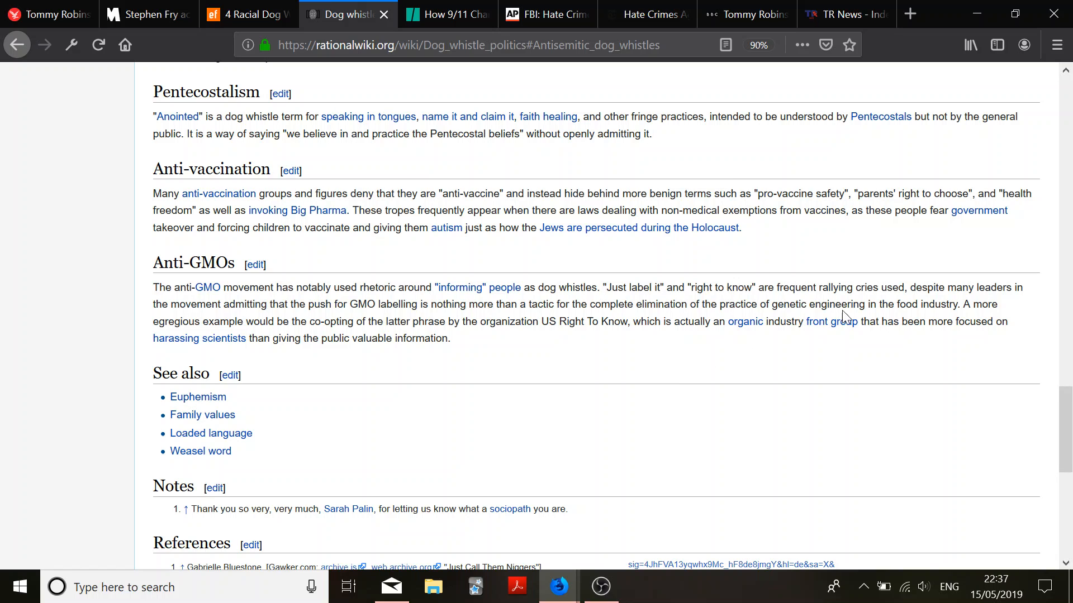
double_click(790, 287)
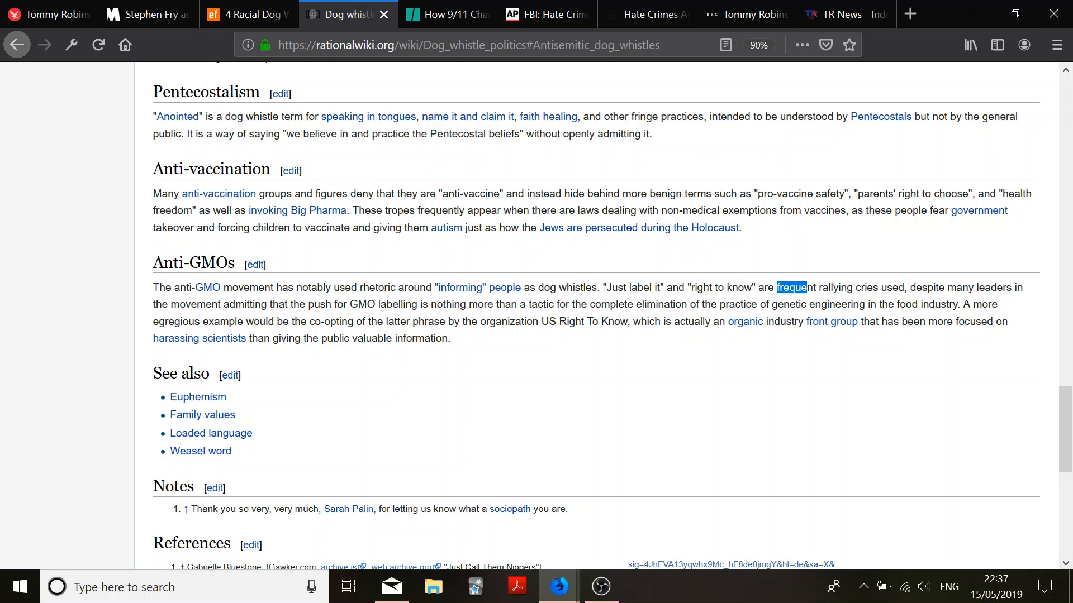
drag(775, 287, 348, 304)
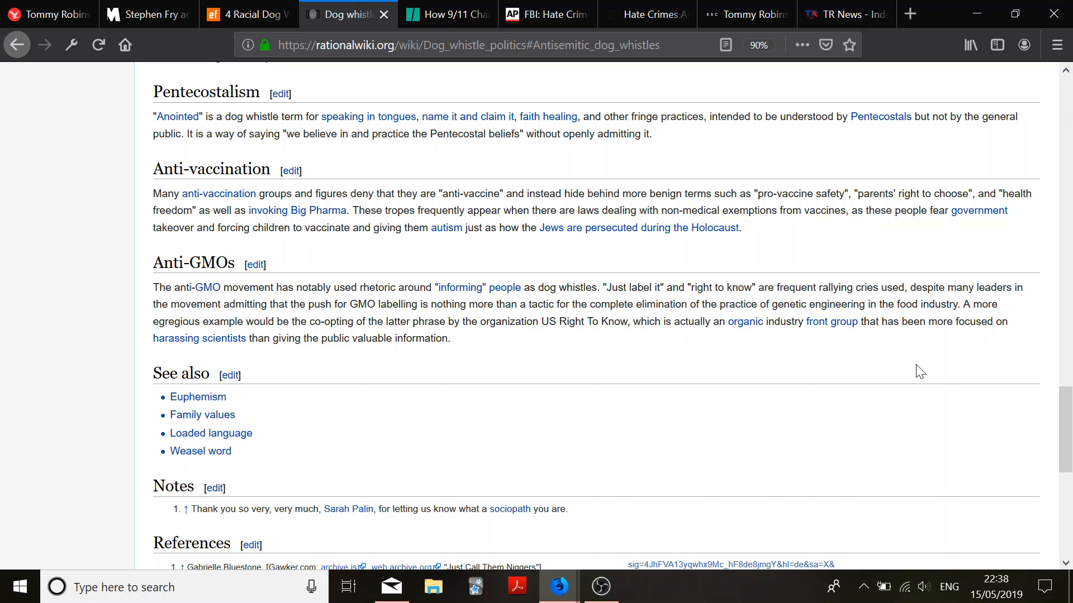
mouse_move(890, 372)
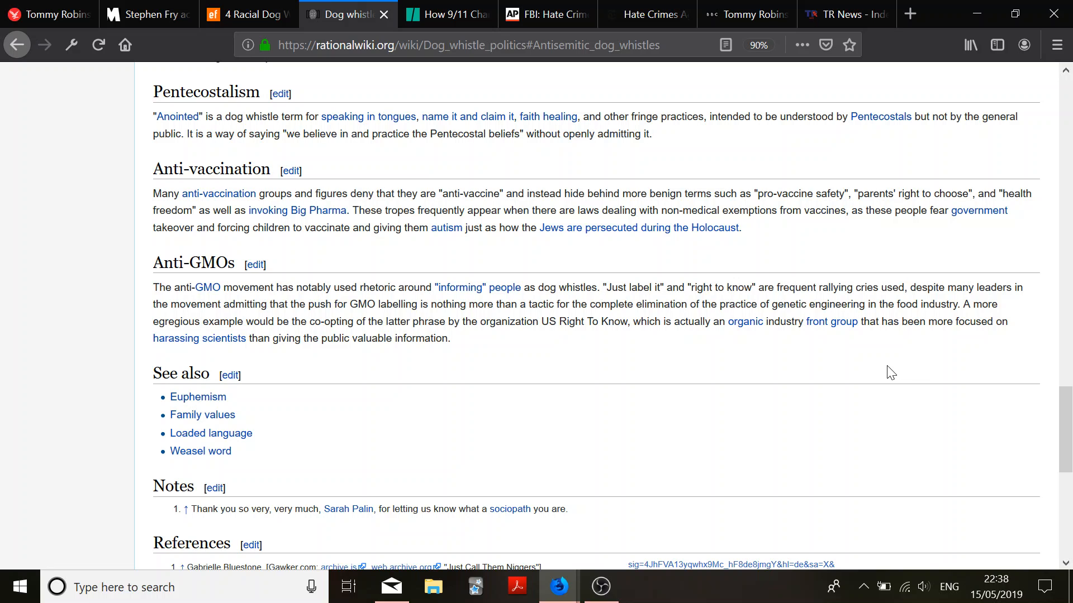